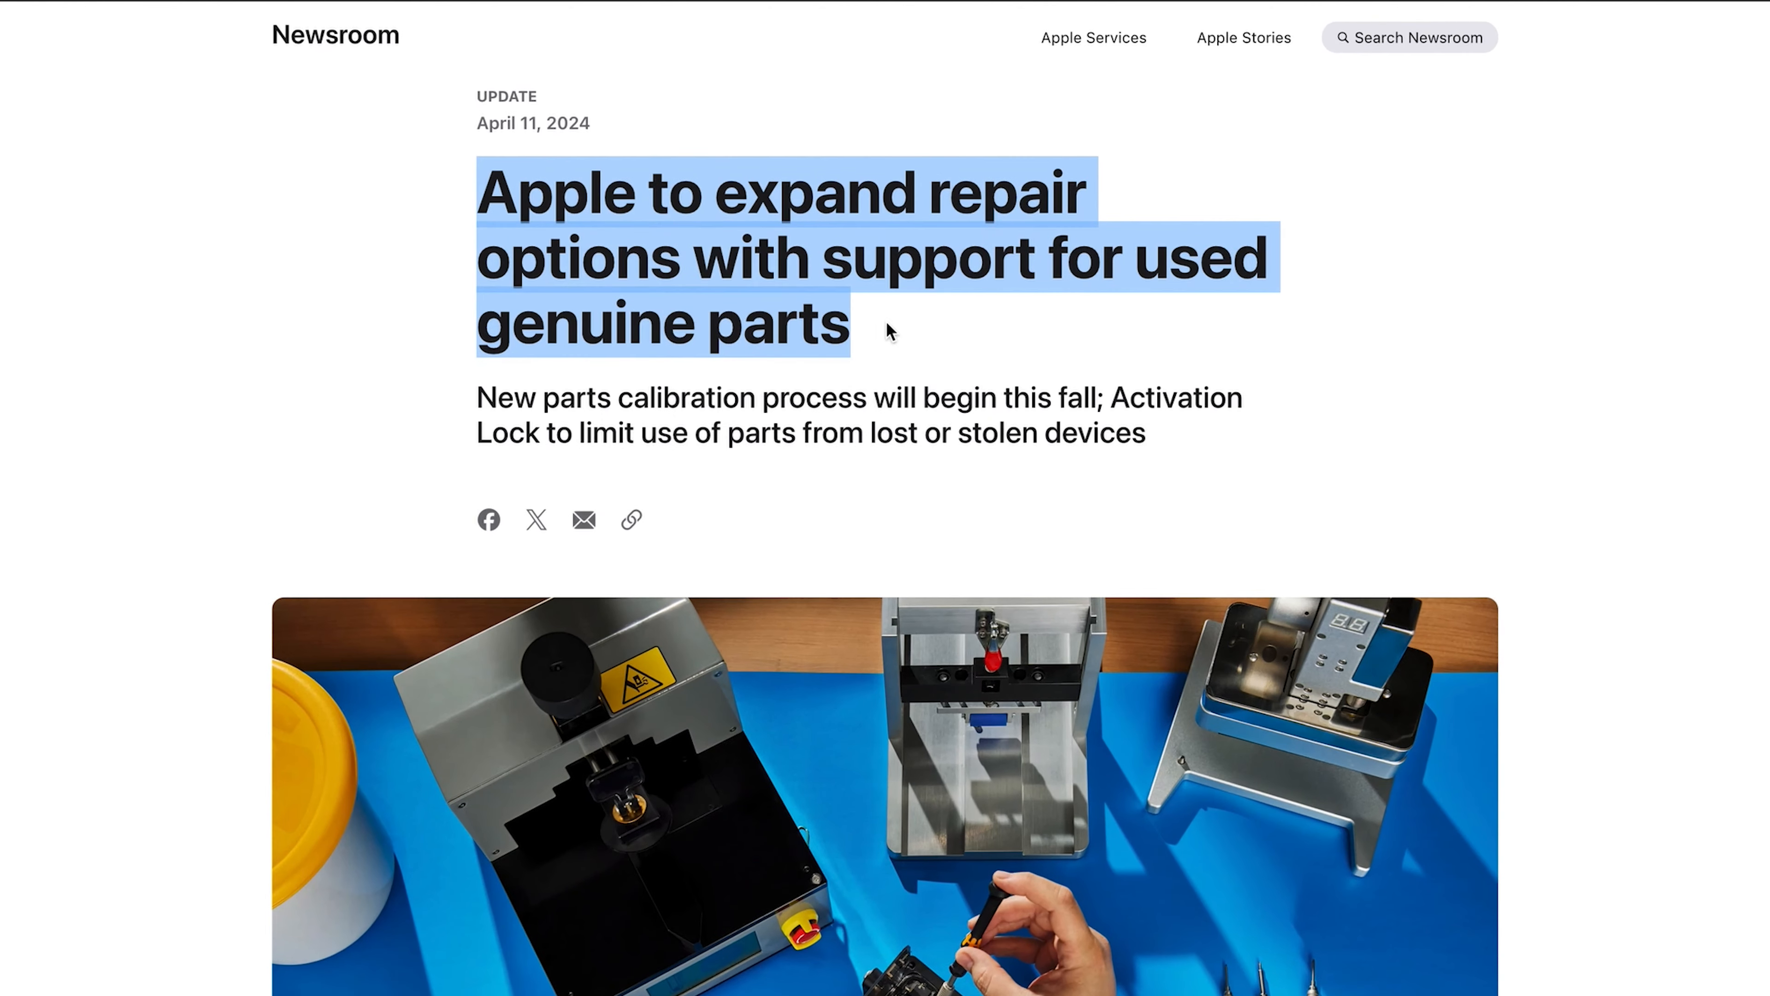
View Settings > General > About for the iOS version, then enter the Photos library
{"action": "scroll", "scroll_direction": "down", "scroll_amount": 3}
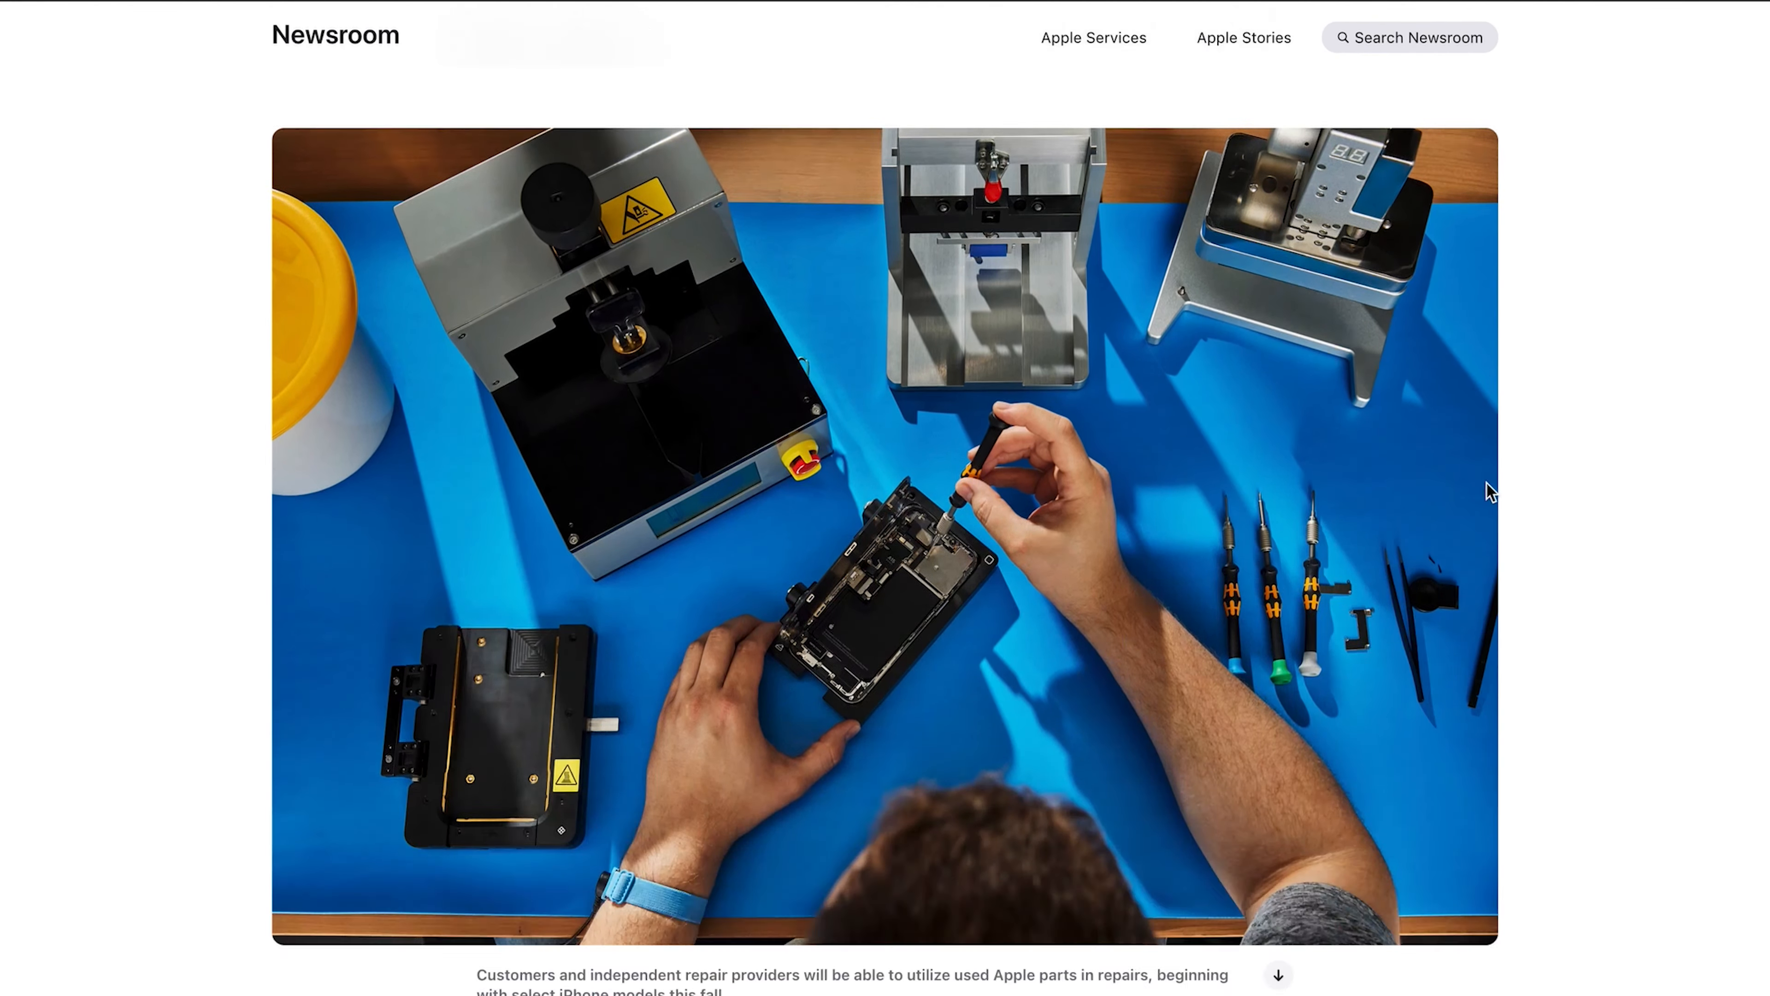
{"action": "scroll", "scroll_direction": "down", "scroll_amount": 3}
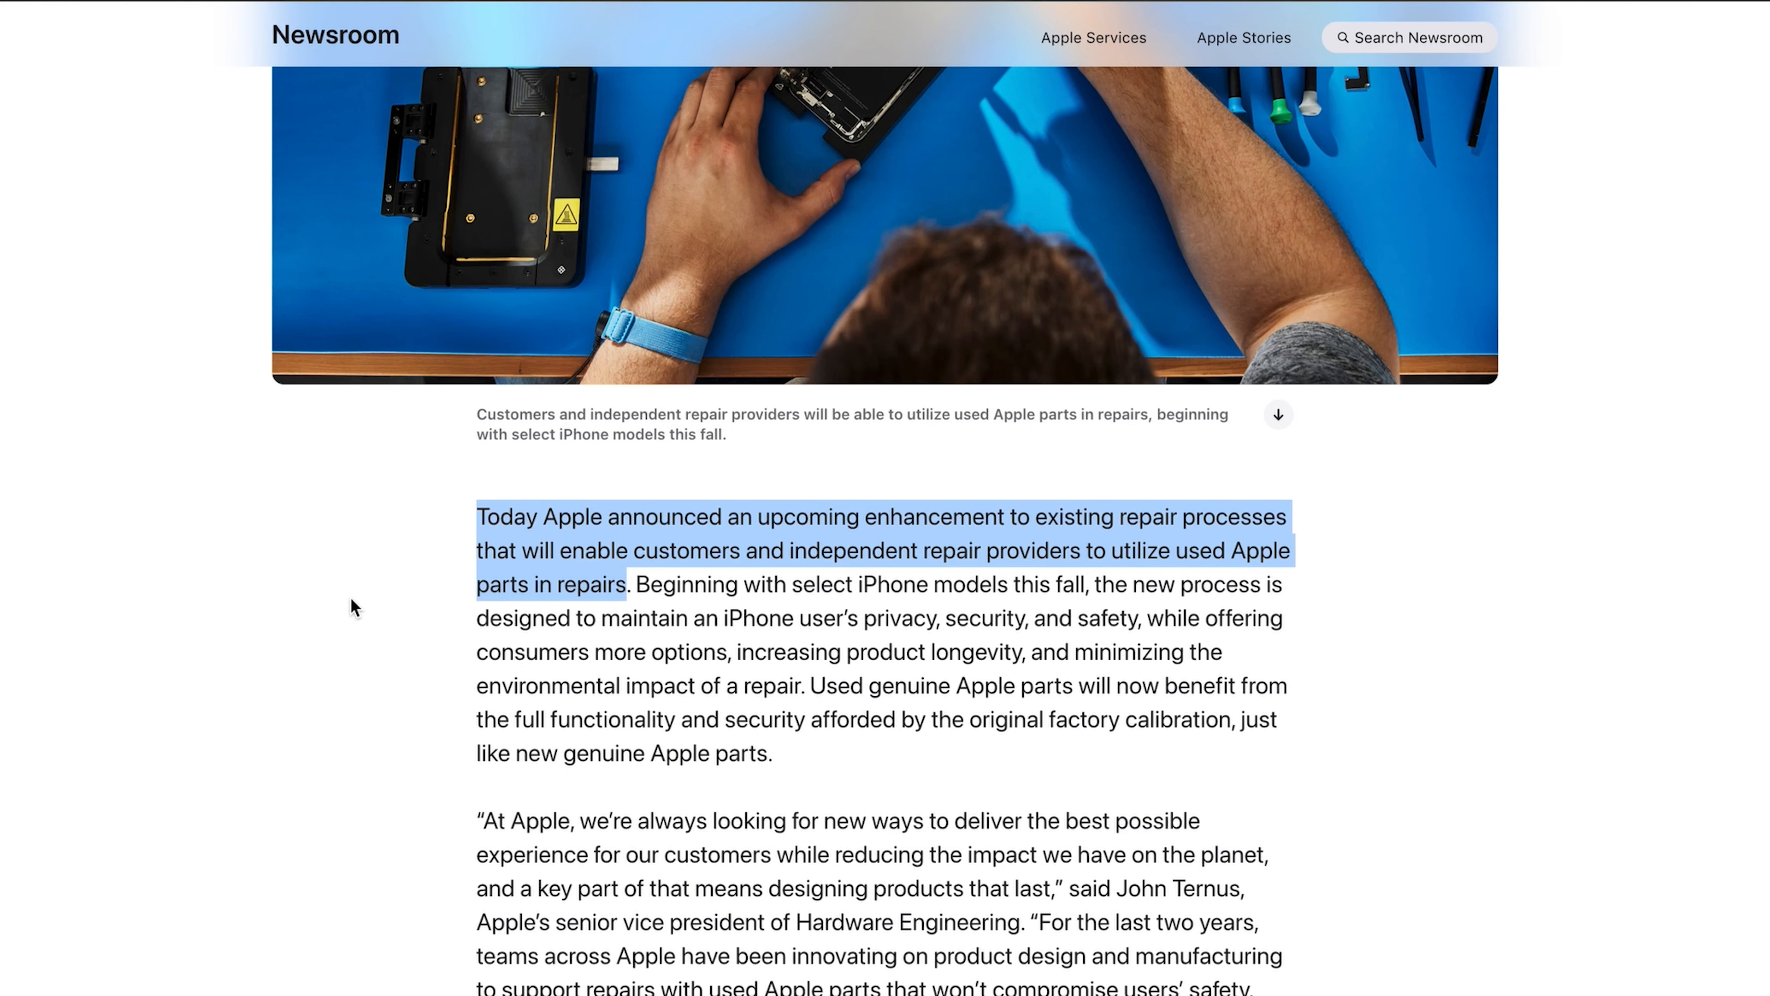
{"action": "scroll", "scroll_direction": "down", "scroll_amount": 3}
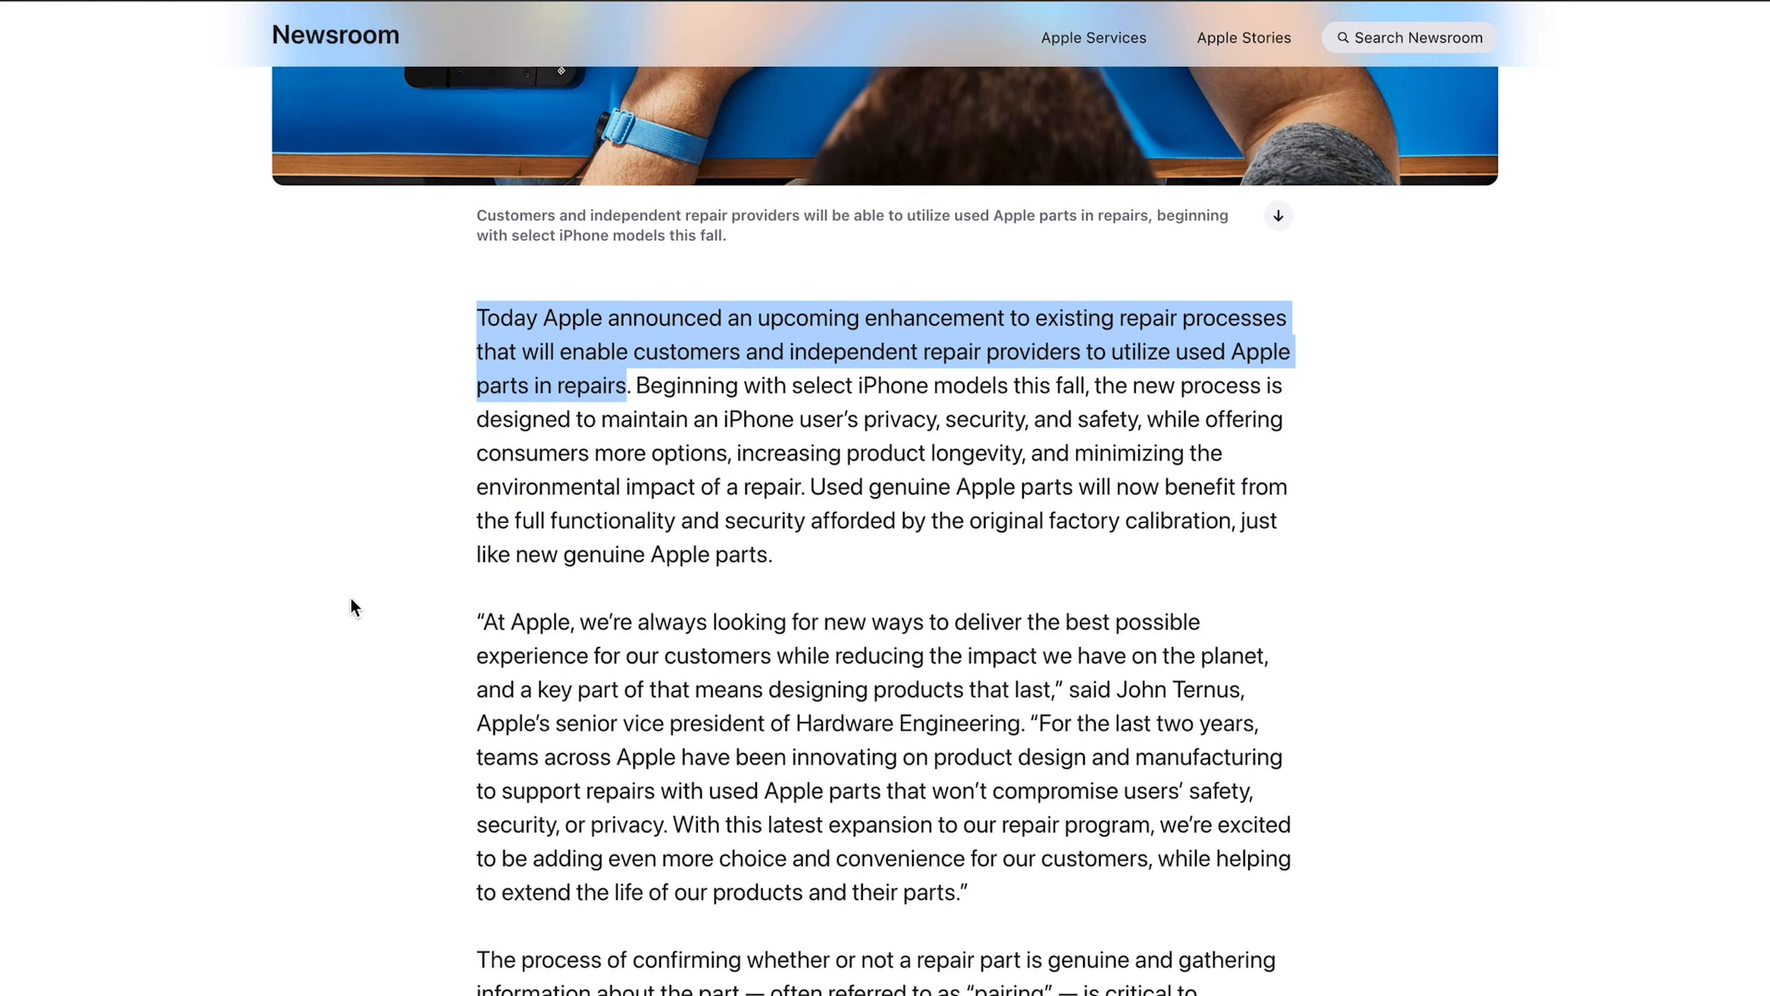
{"action": "scroll", "scroll_direction": "down", "scroll_amount": 3}
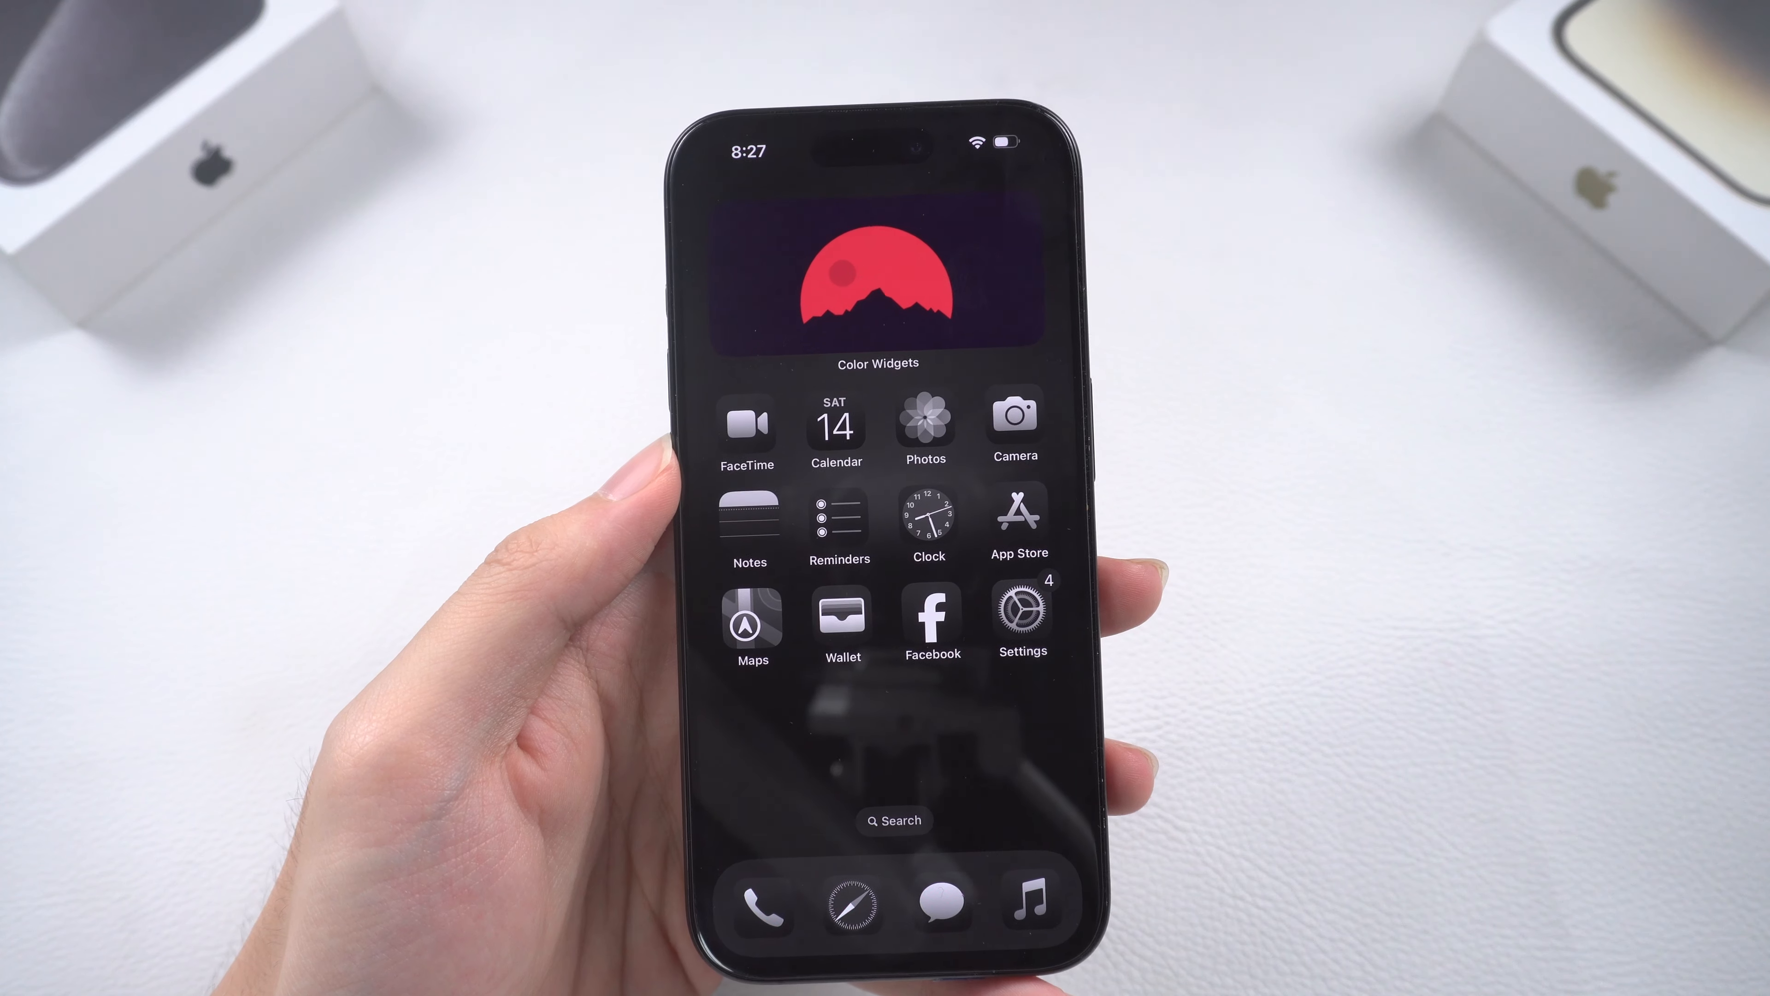
{"action": "left_click", "coordinate": [1020, 620]}
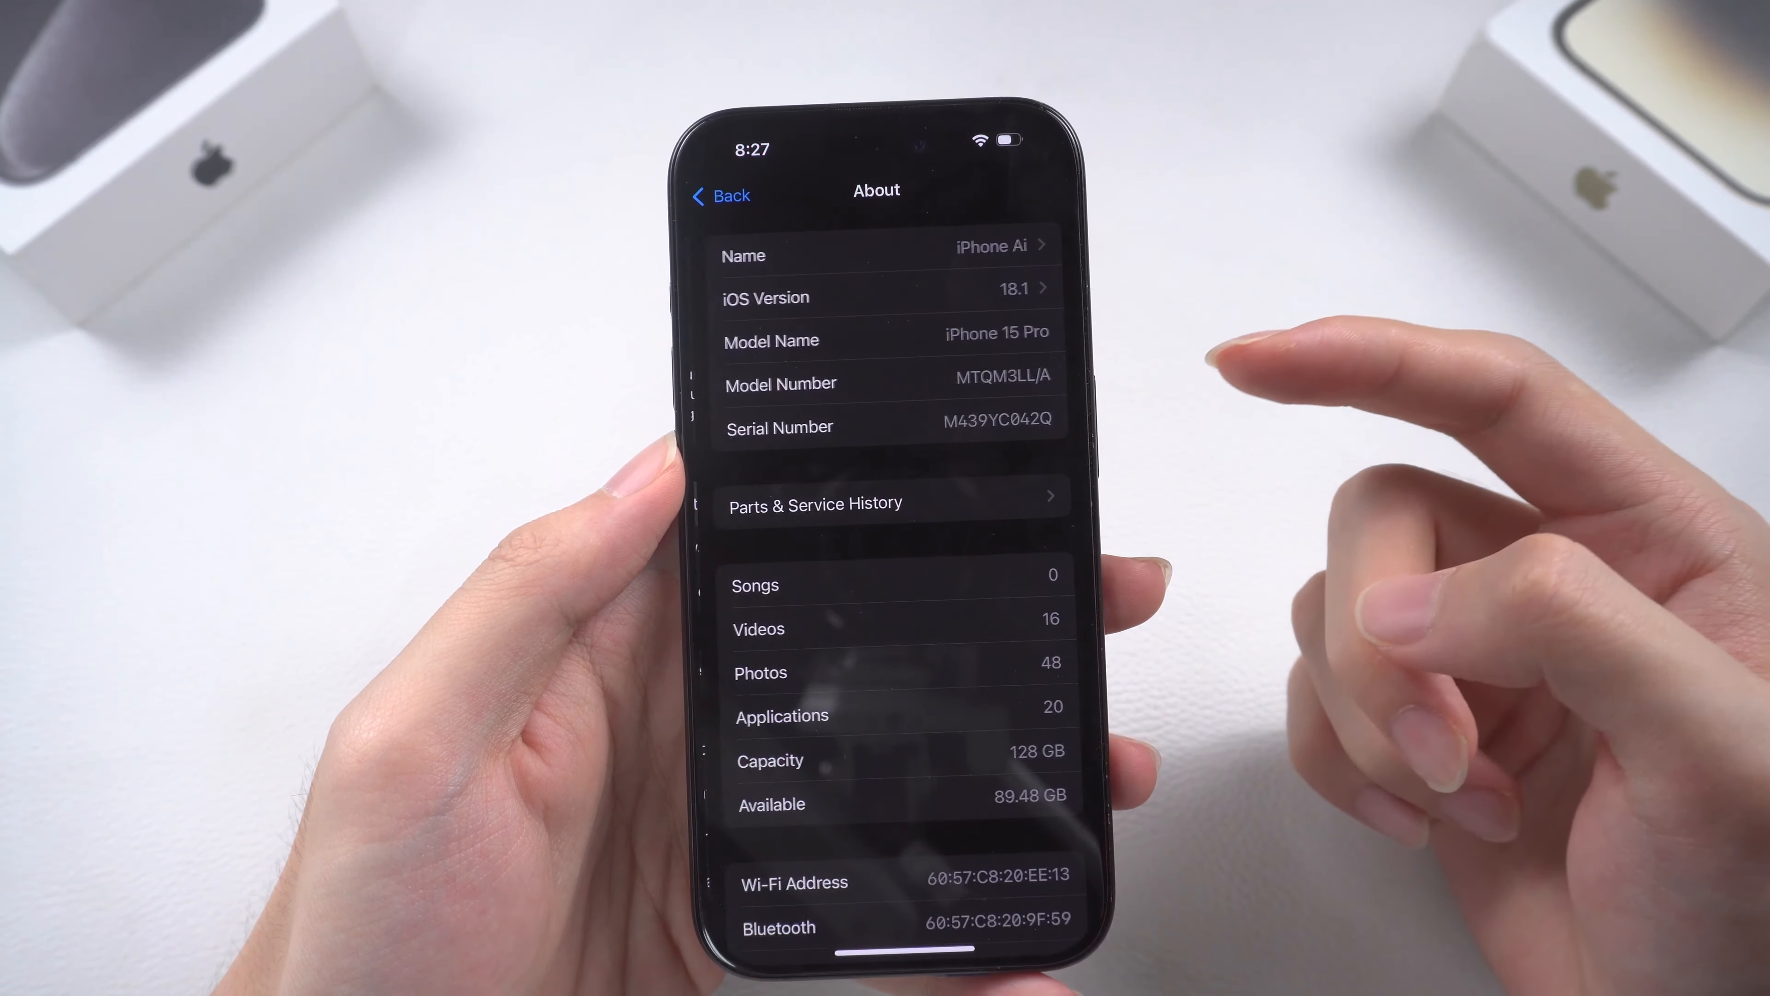
{"action": "left_click", "coordinate": [813, 503]}
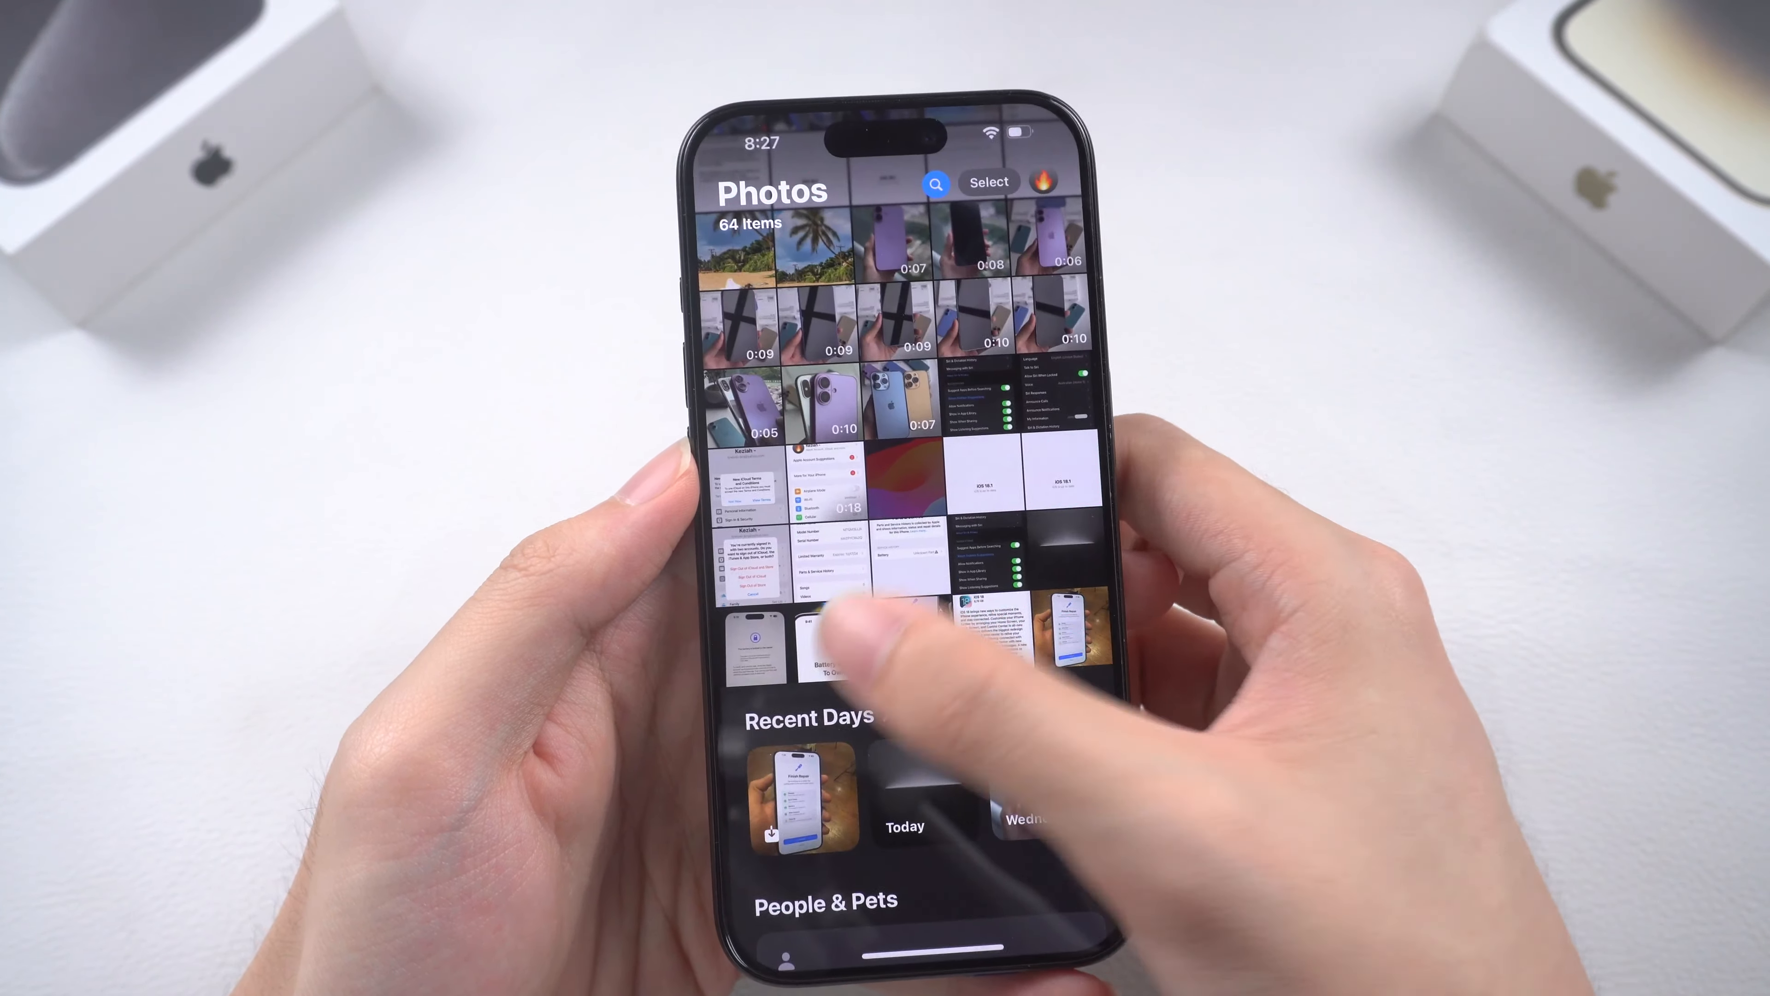
{"action": "left_click", "coordinate": [829, 638]}
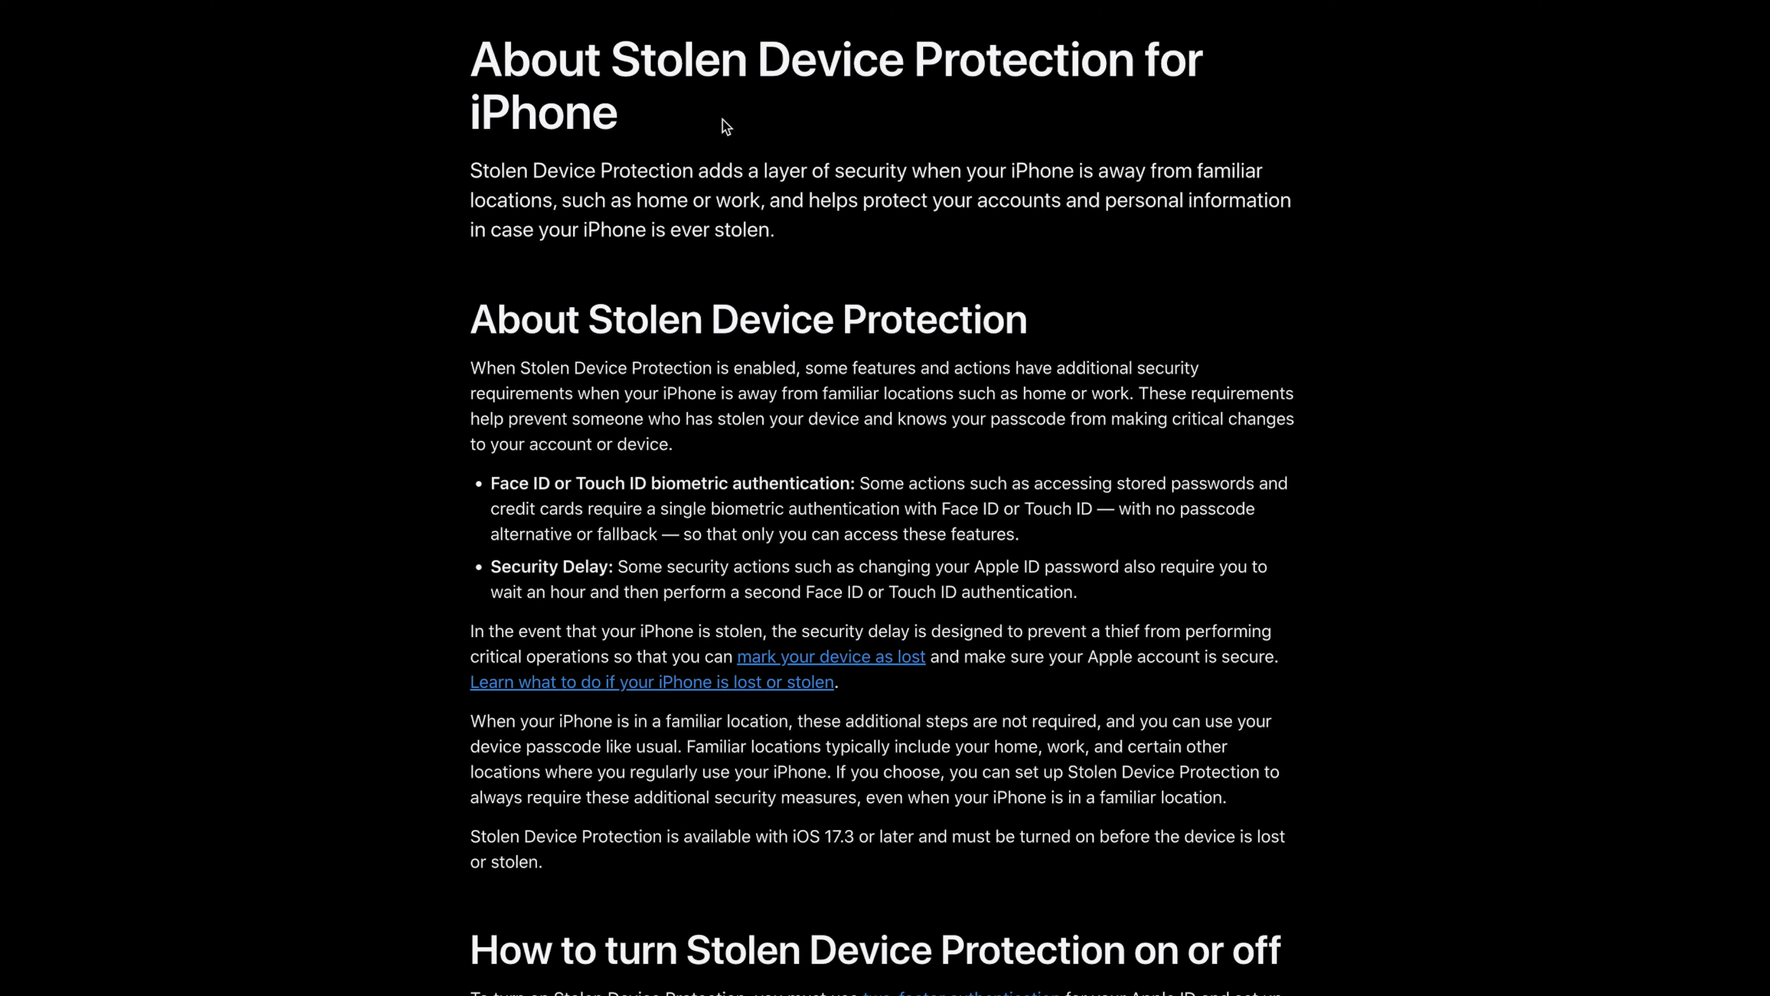
Estimate repair cost for iPhone 11 / iPhone 11 Pro, yielding $279
{"action": "scroll", "scroll_direction": "down", "scroll_amount": 3}
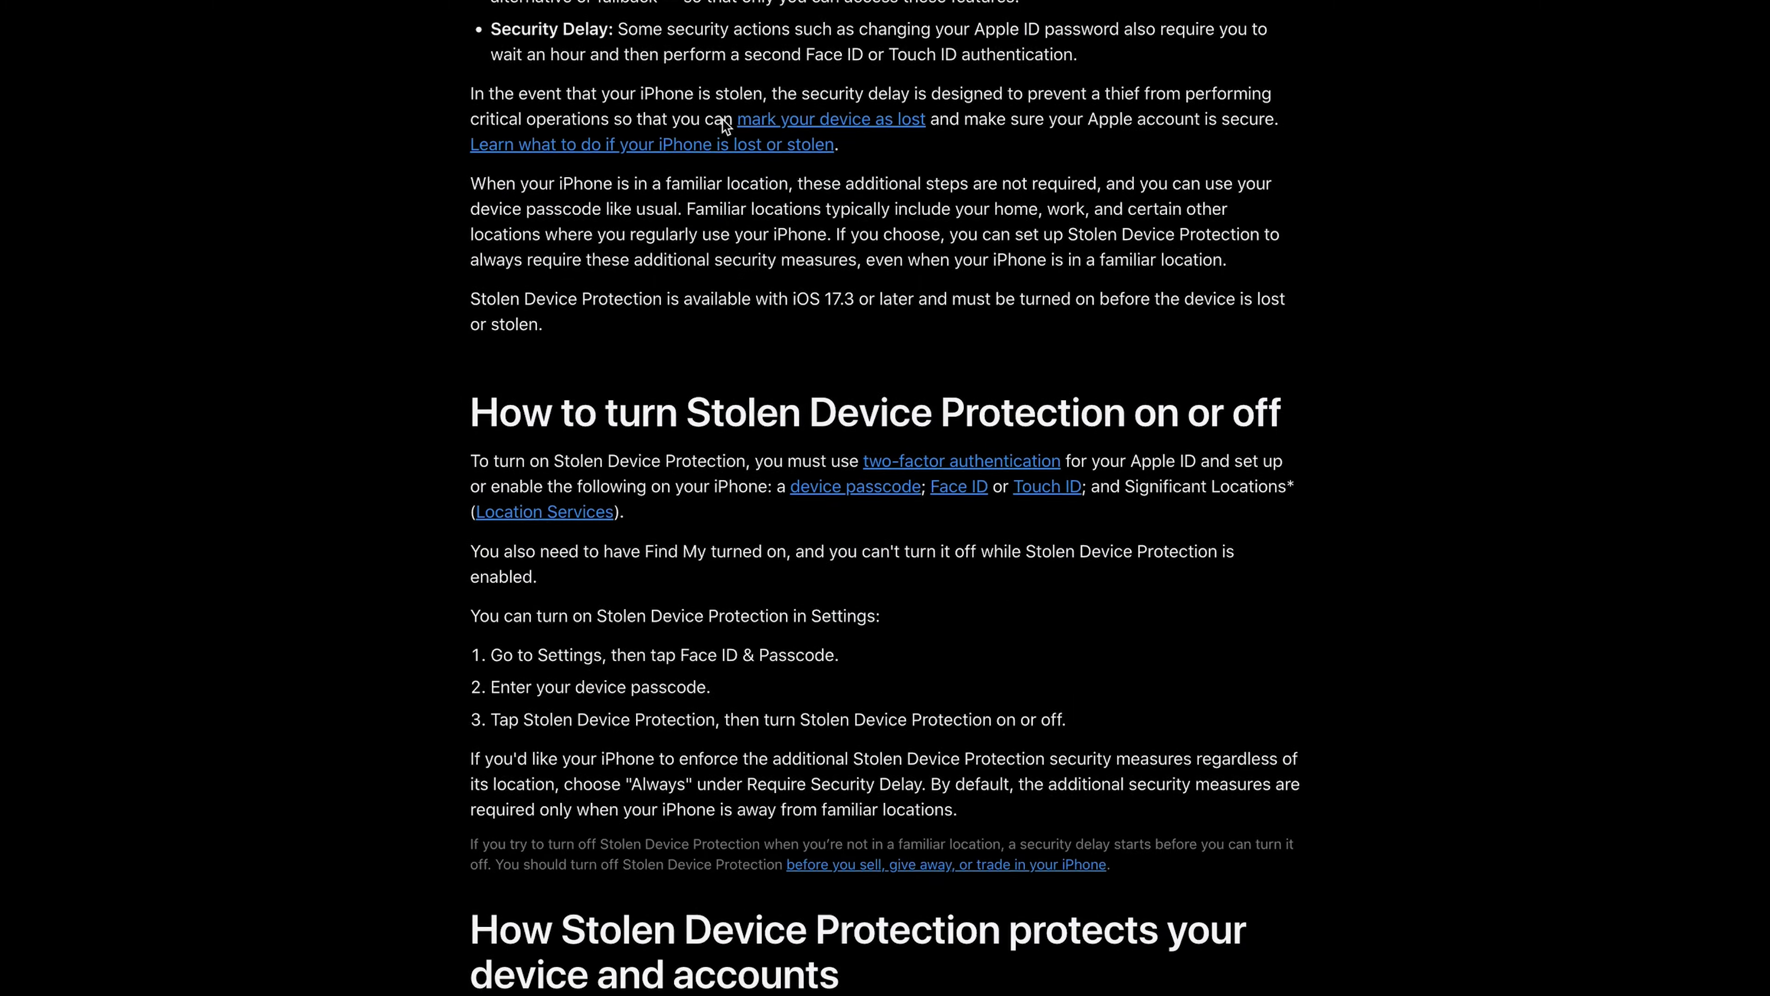
{"action": "scroll", "scroll_direction": "down", "scroll_amount": 3}
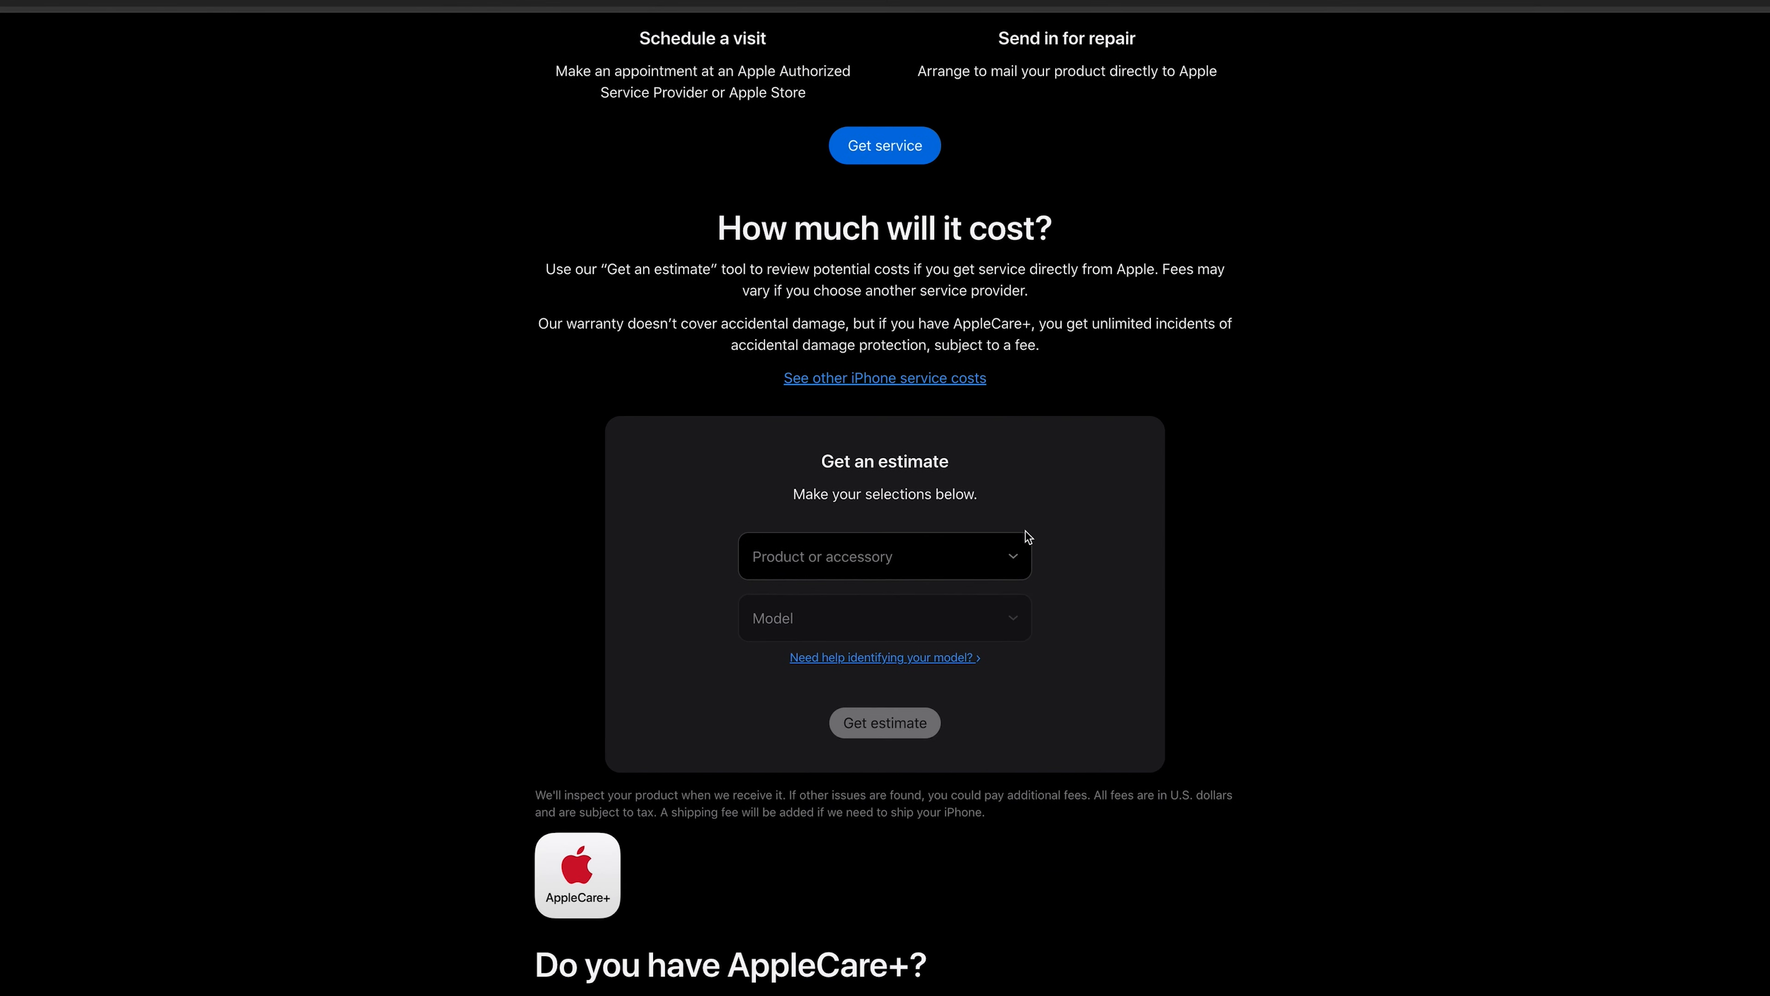
{"action": "left_click", "coordinate": [884, 555]}
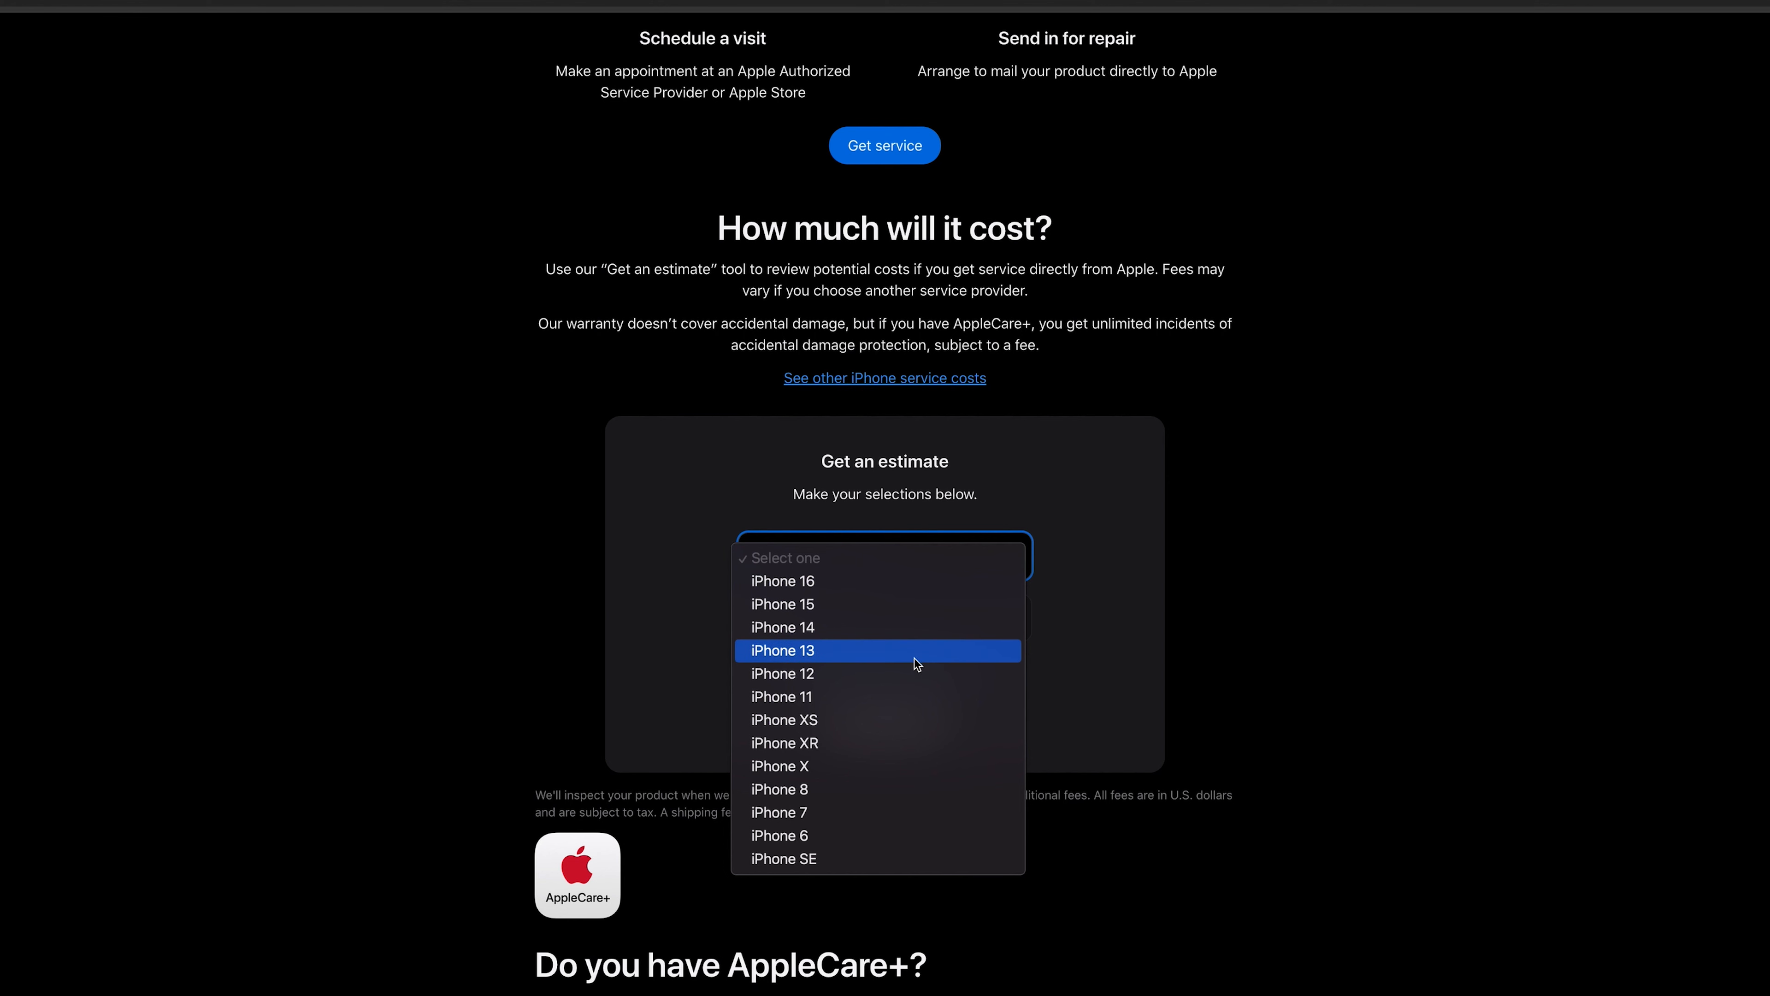
{"action": "left_click", "coordinate": [781, 695]}
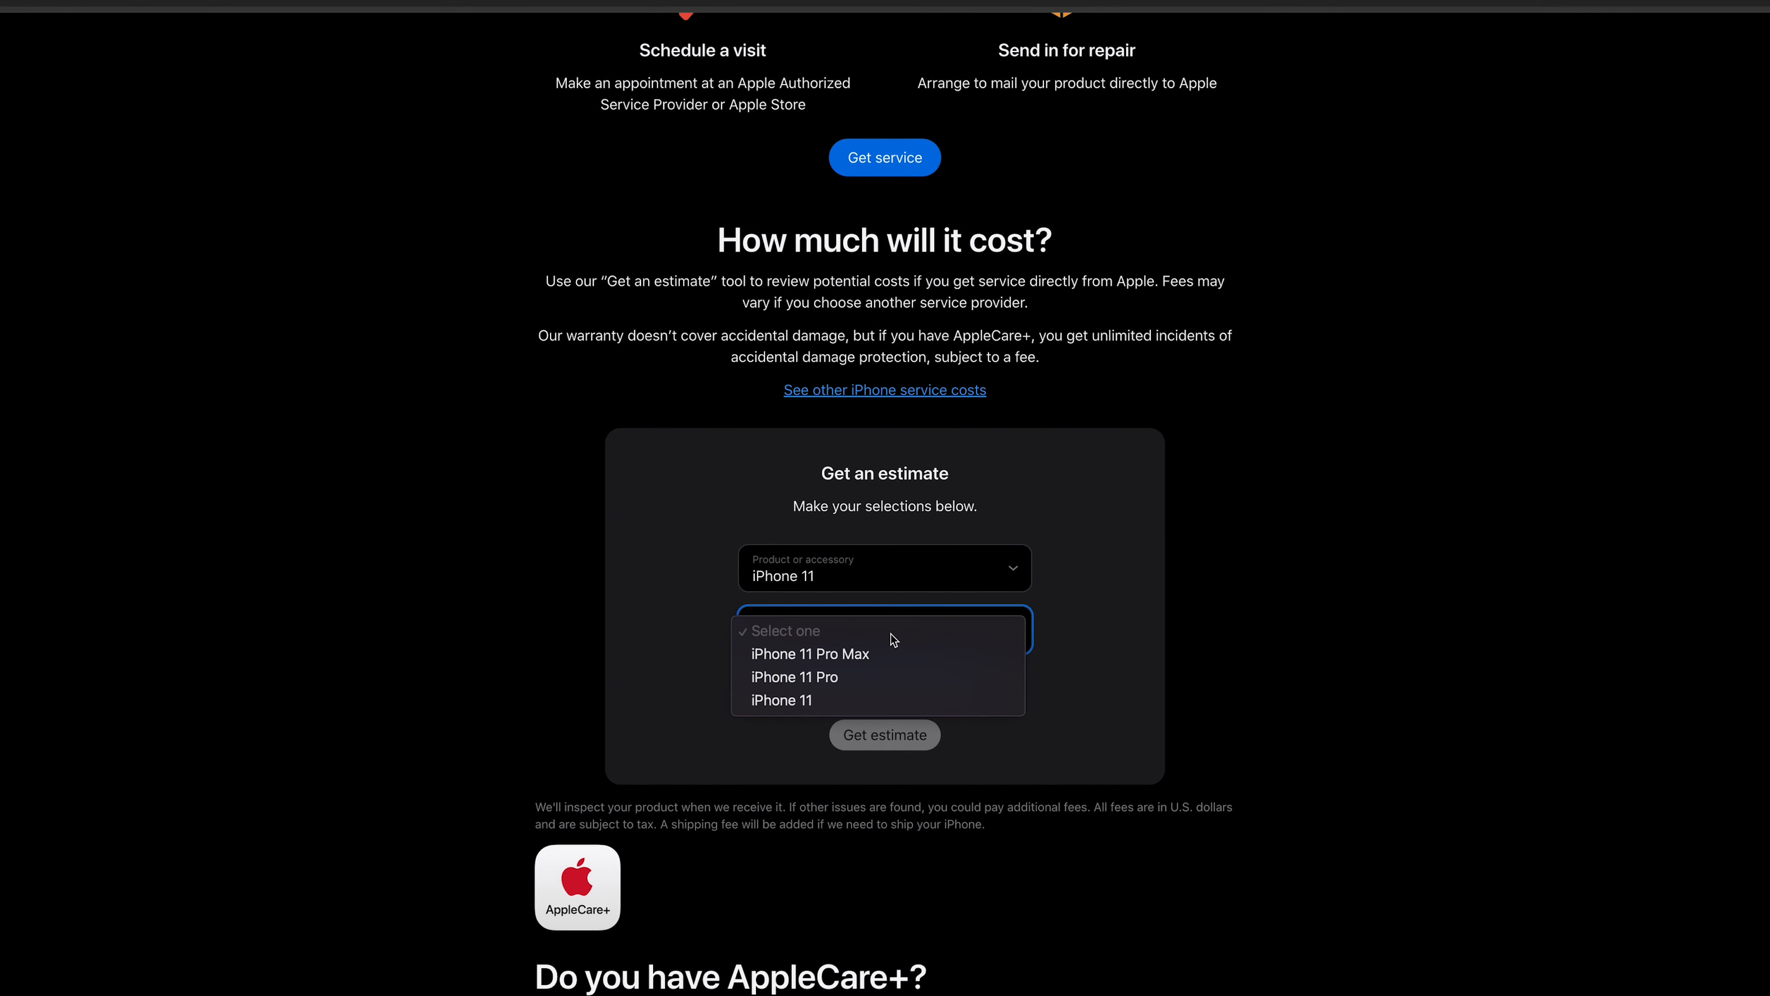
{"action": "left_click", "coordinate": [794, 676]}
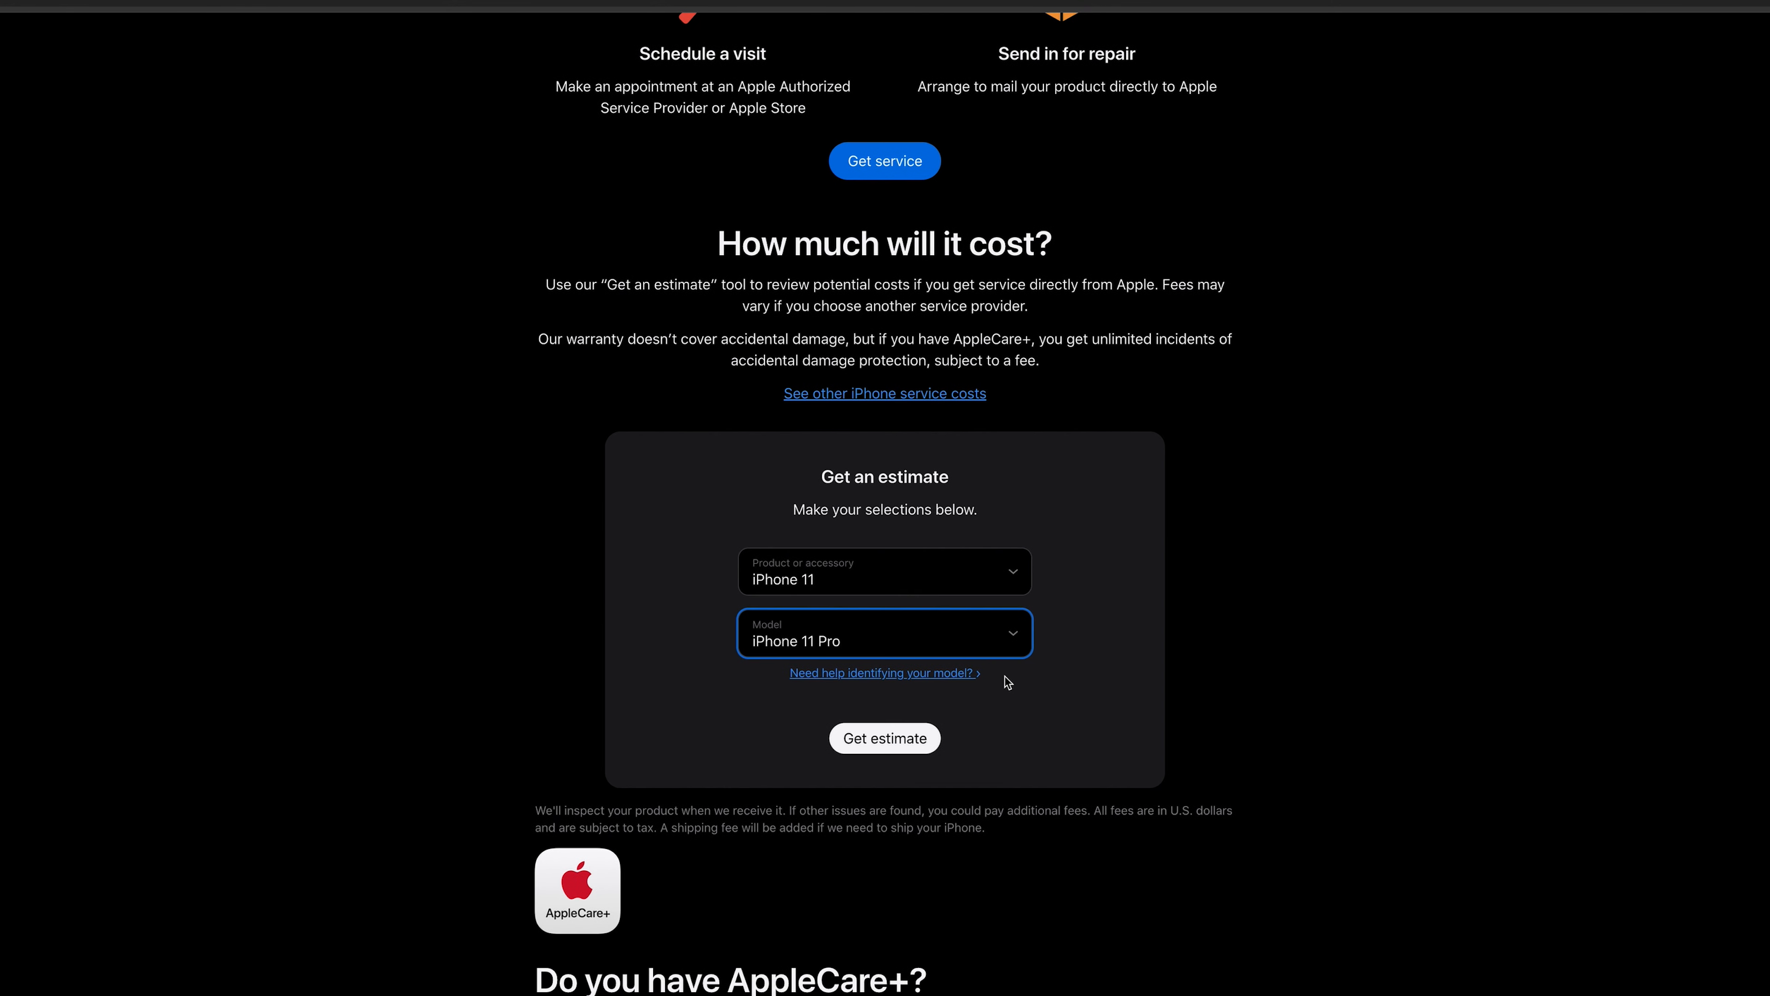
{"action": "left_click", "coordinate": [884, 738]}
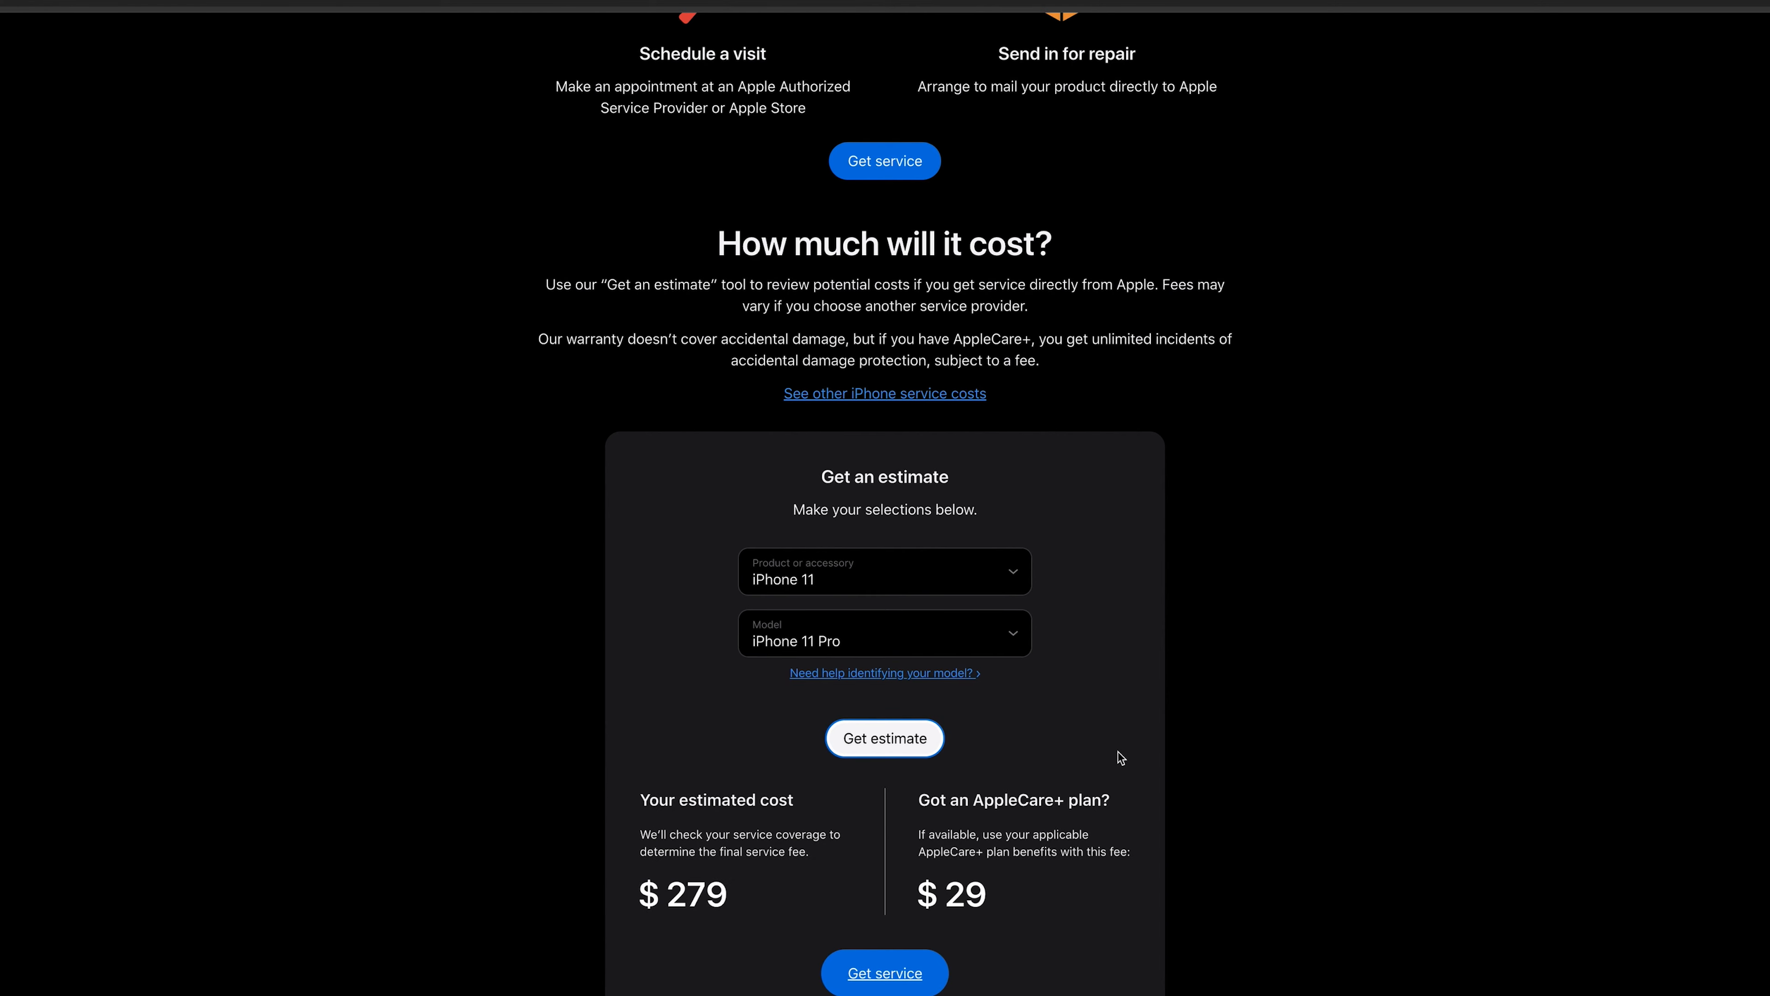
{"action": "scroll", "scroll_direction": "down", "scroll_amount": 3}
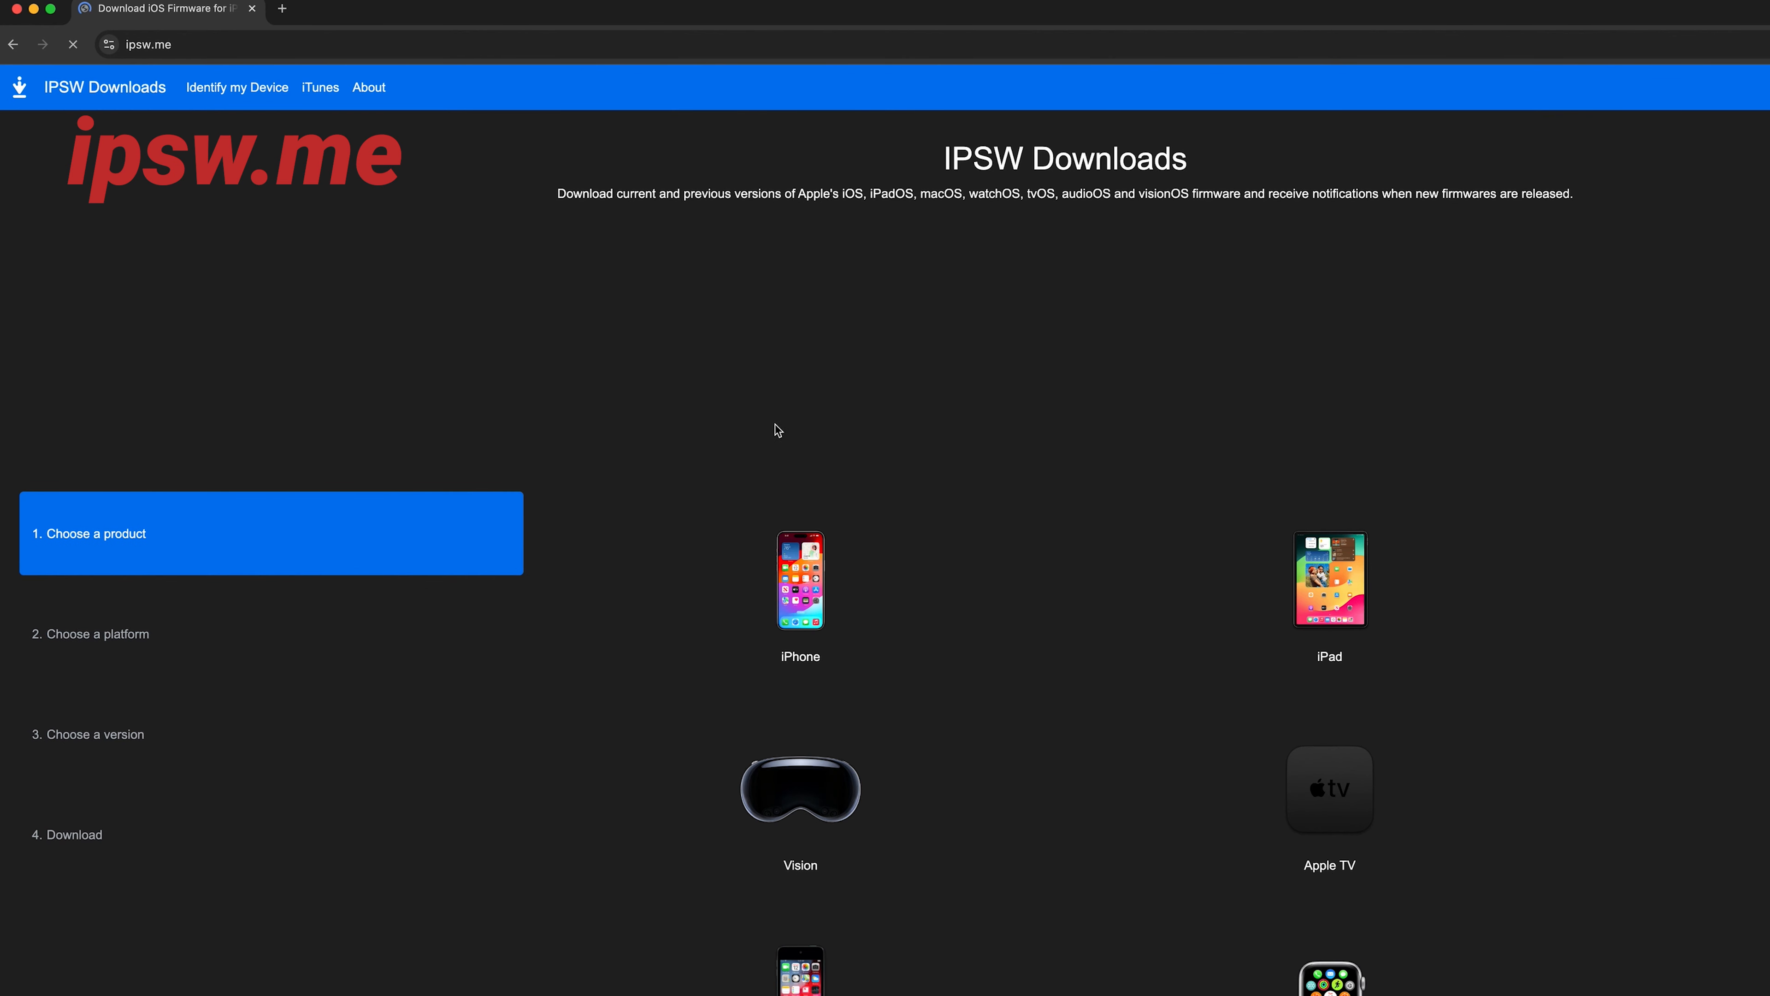
Choose iPhone, then iPhone 15 Pro among ipsw.me firmware downloads
{"action": "left_click", "coordinate": [799, 582]}
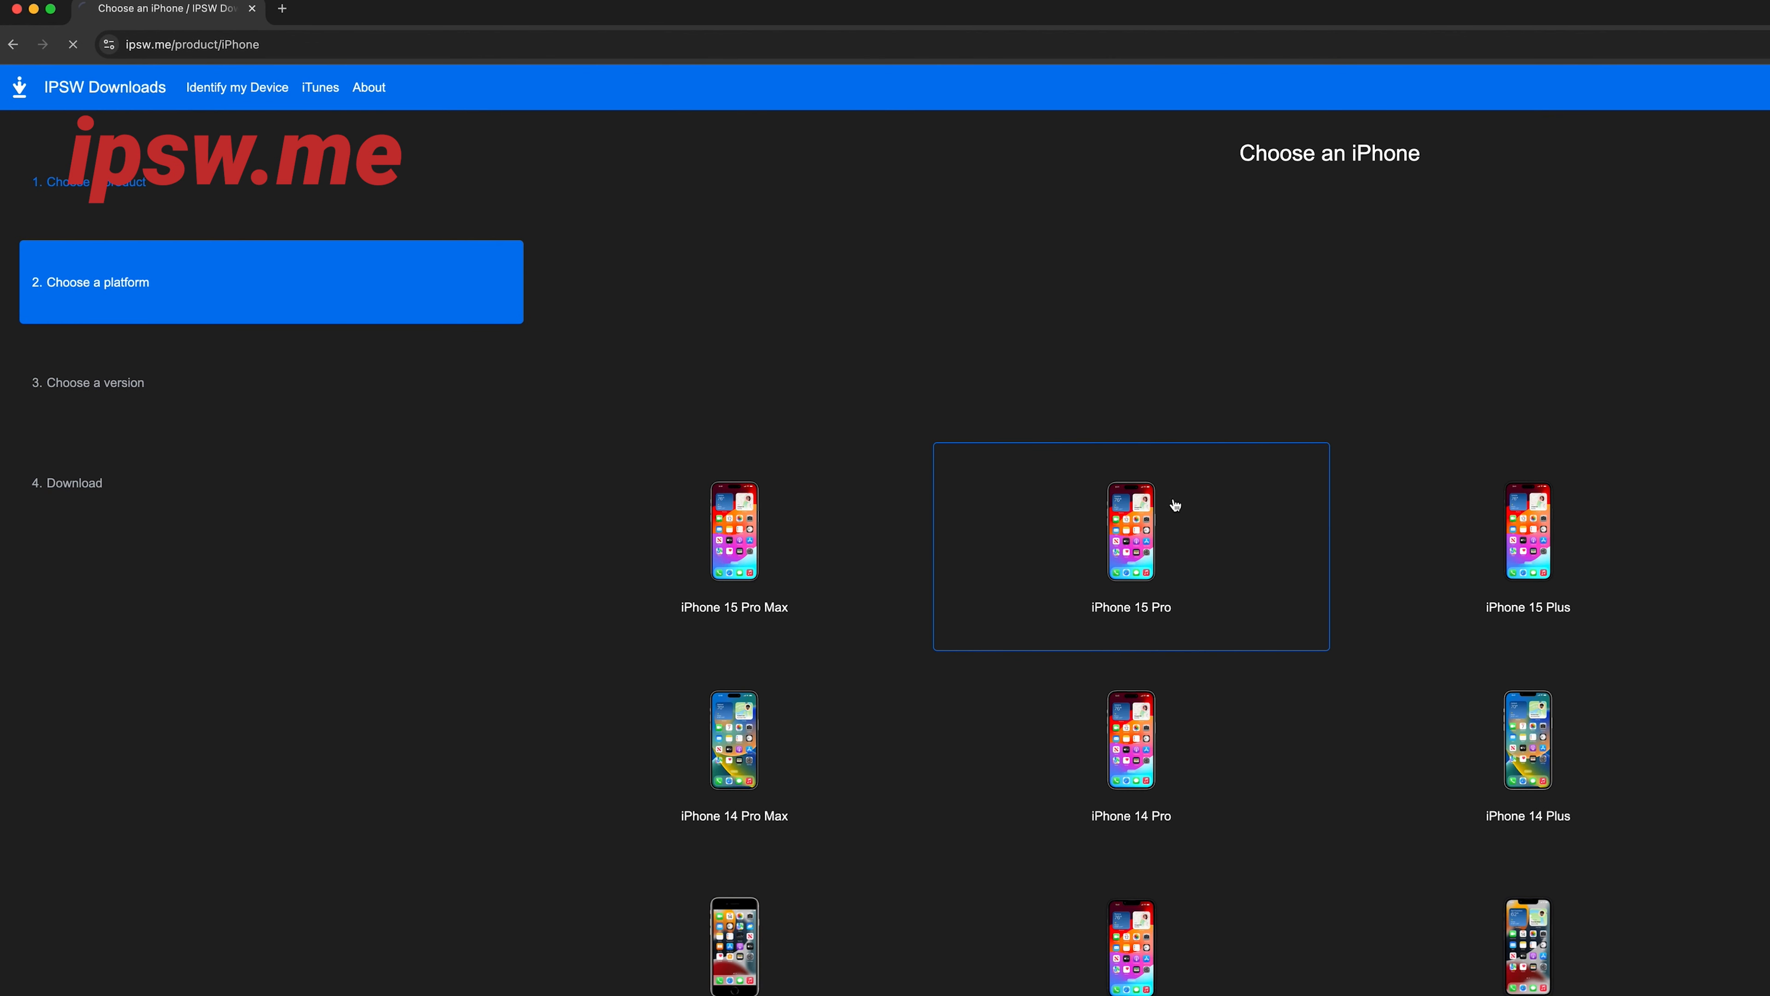
{"action": "left_click", "coordinate": [1130, 531]}
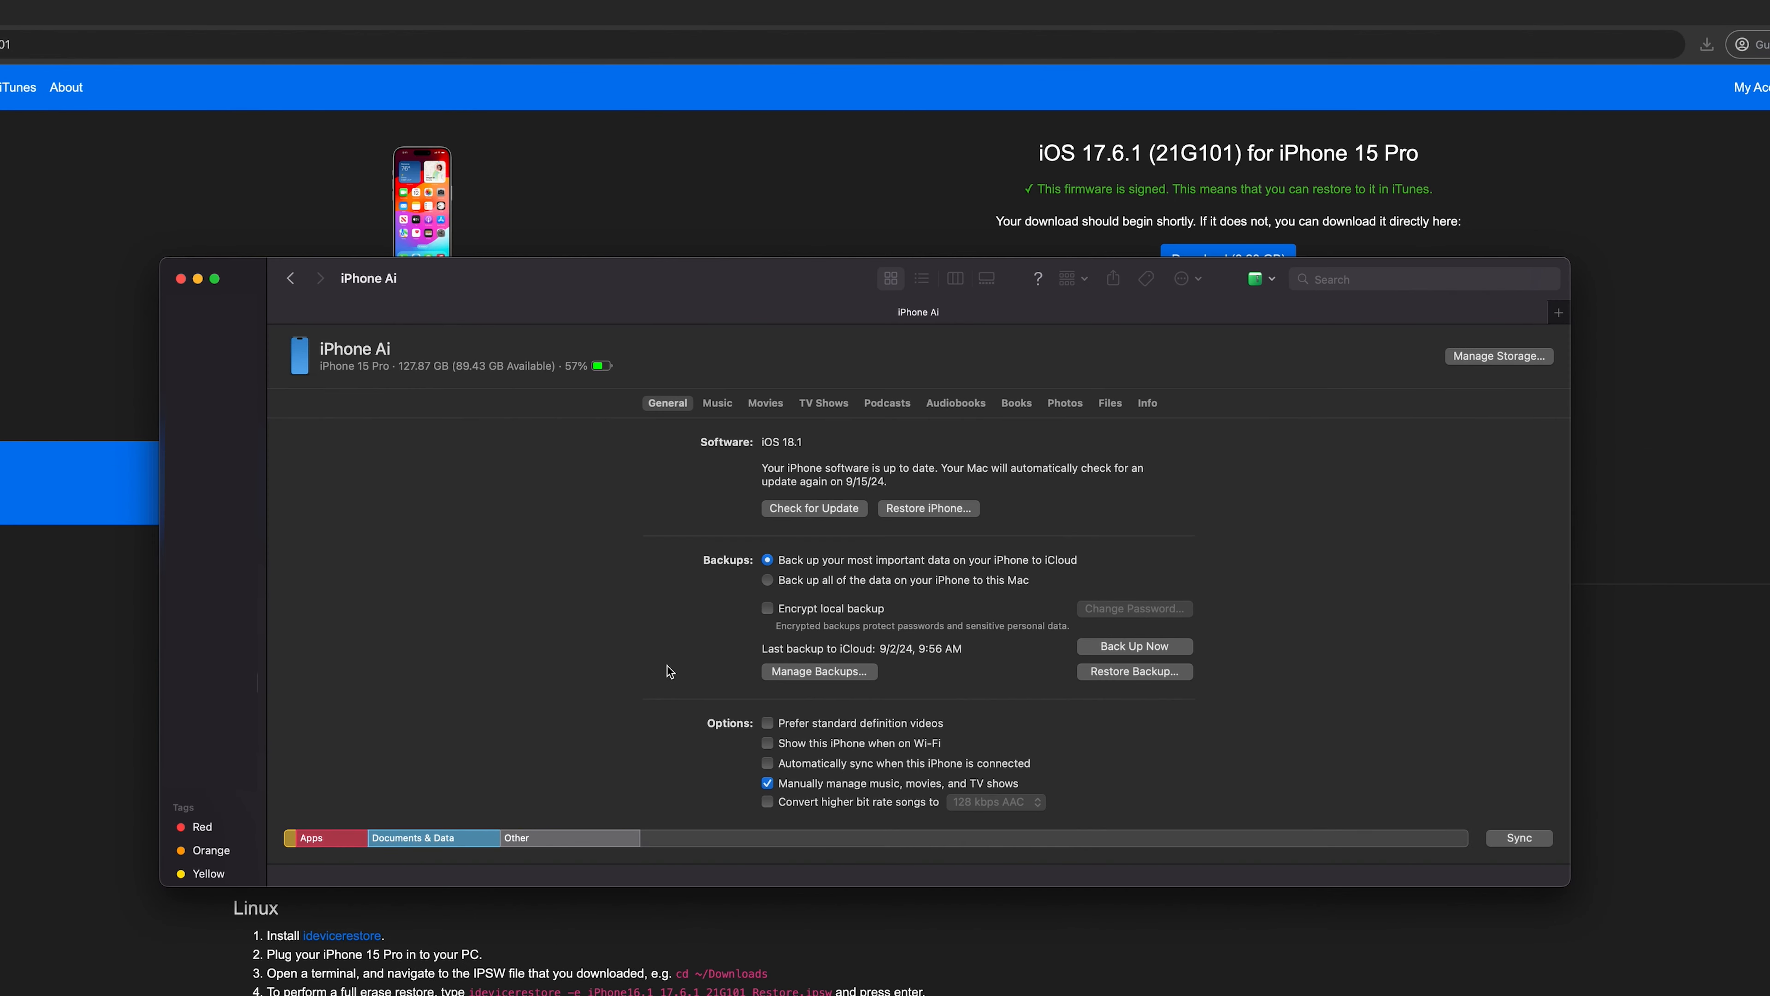
{"action": "mouse_move", "coordinate": [1058, 546]}
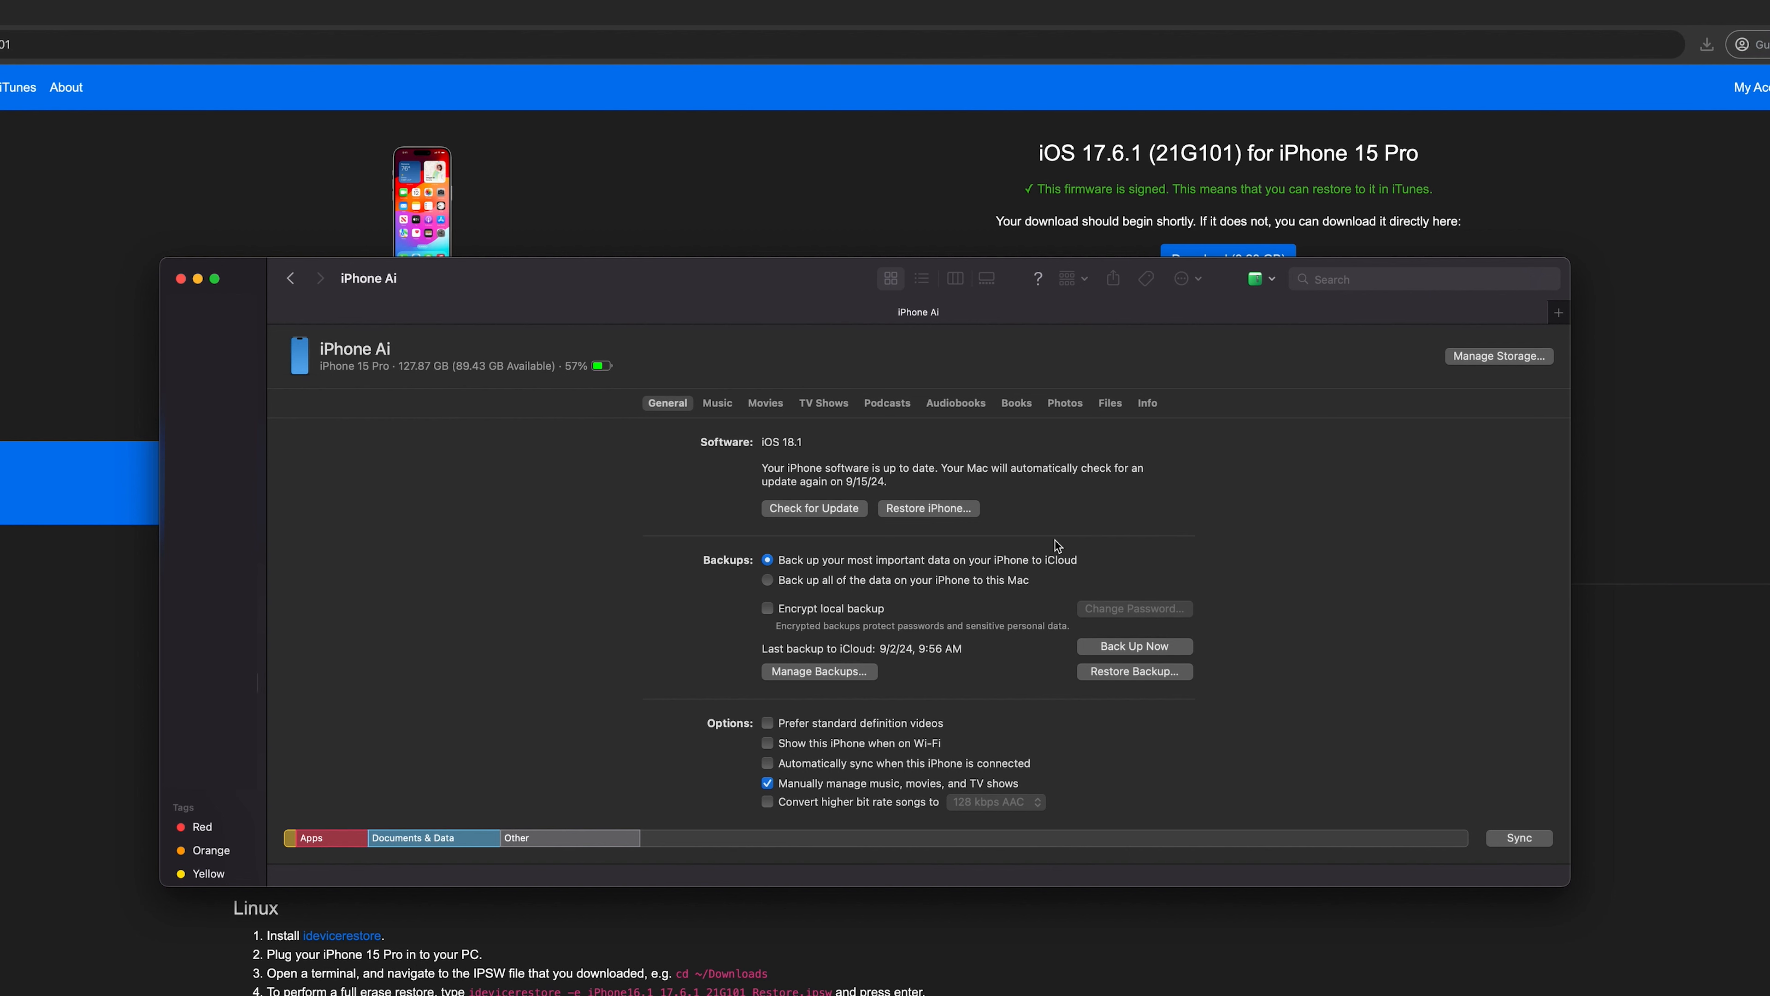
{"action": "mouse_move", "coordinate": [967, 520]}
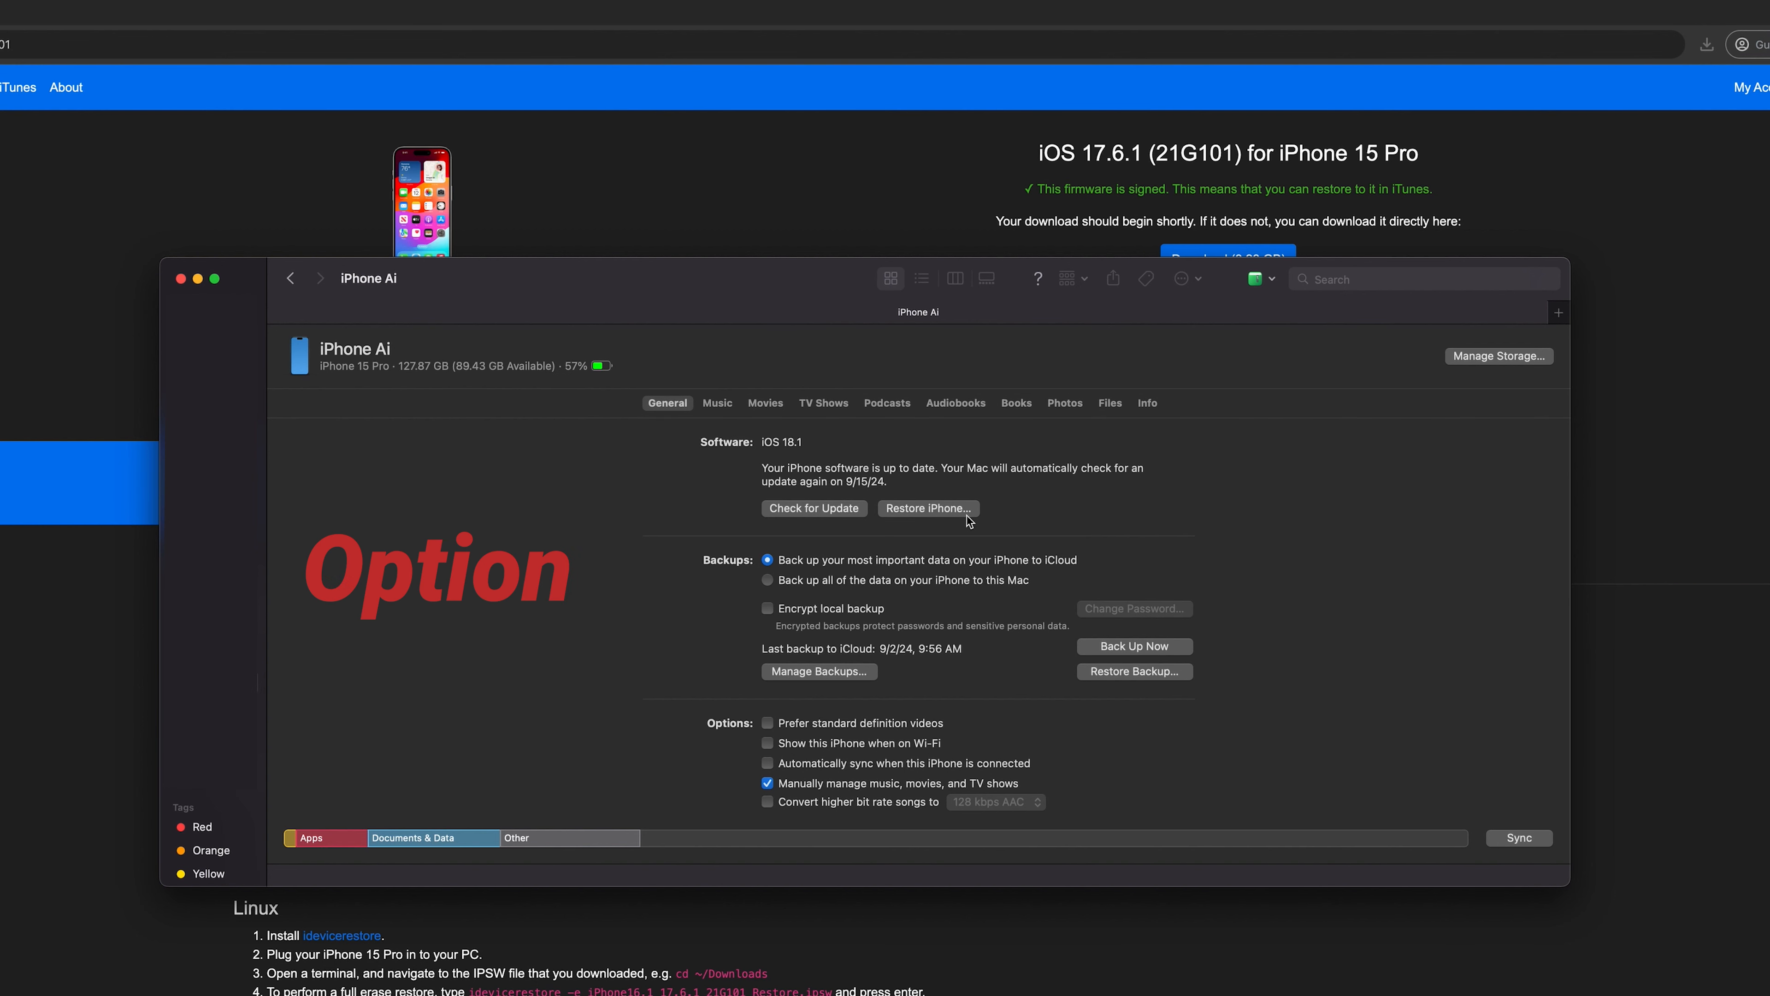
Restore the iPhone with iPhone16,1_17.6.1_21G101_Restore.ipsw from the firmware1 folder
{"action": "left_click", "coordinate": [929, 508]}
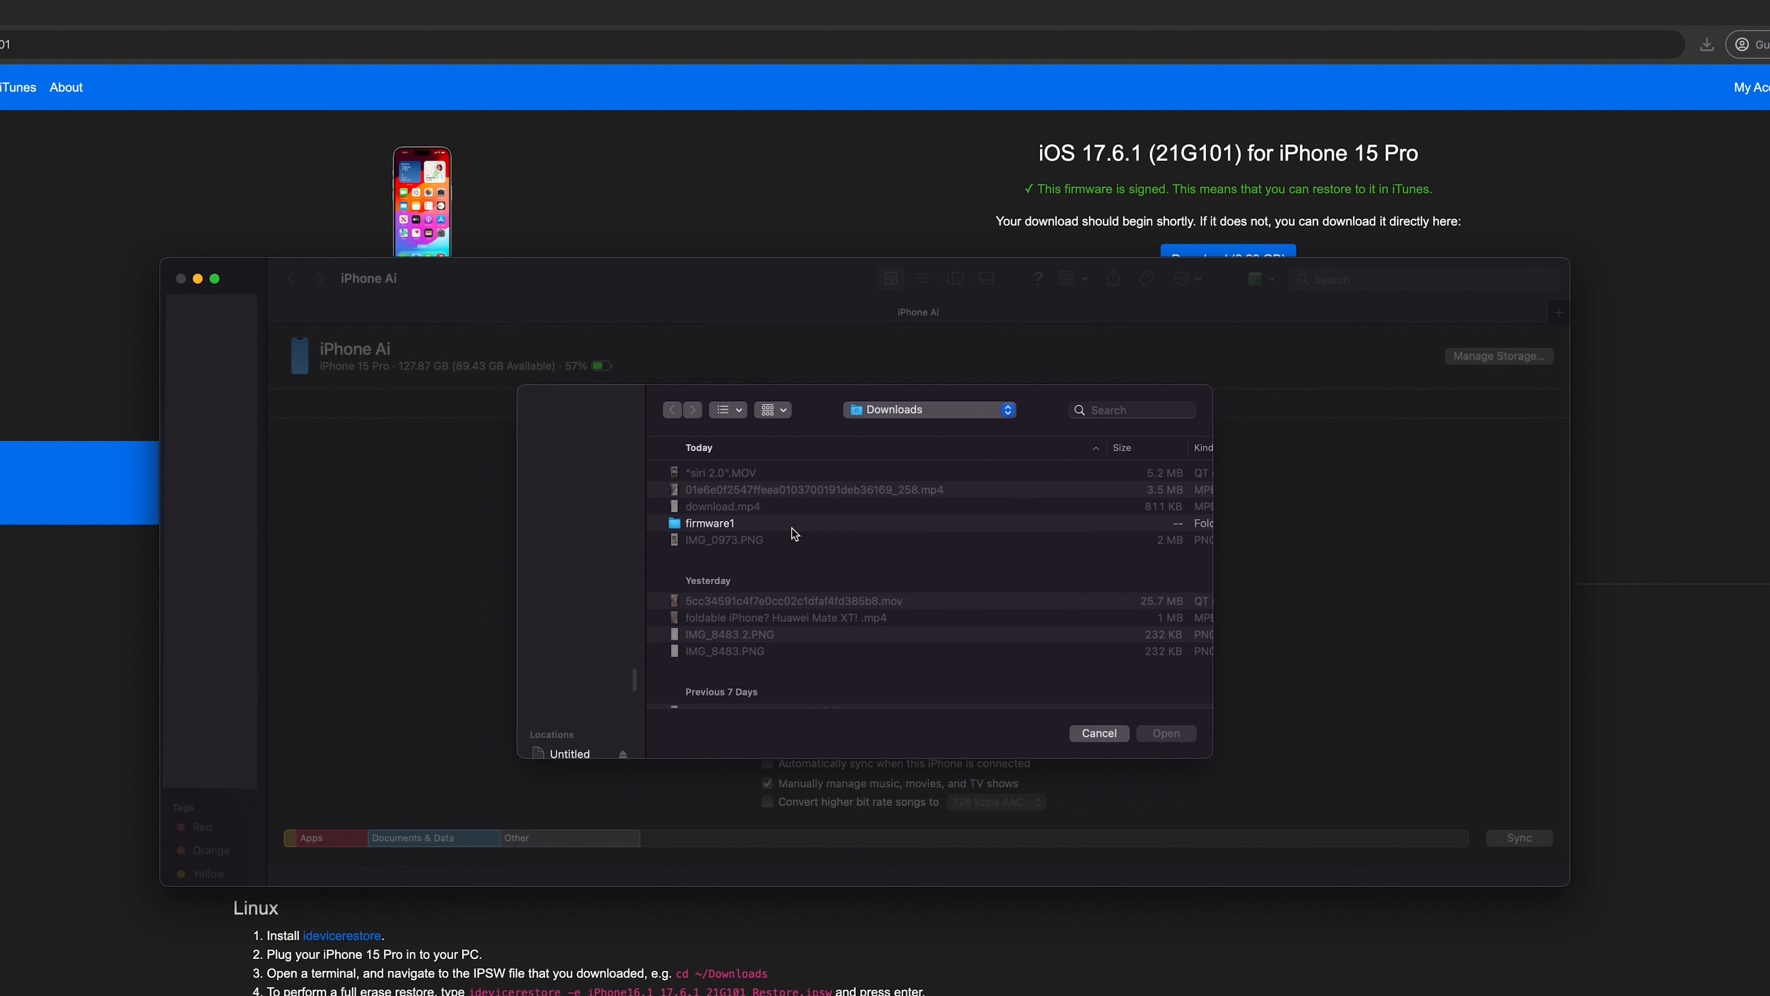
{"action": "double_click", "coordinate": [710, 523]}
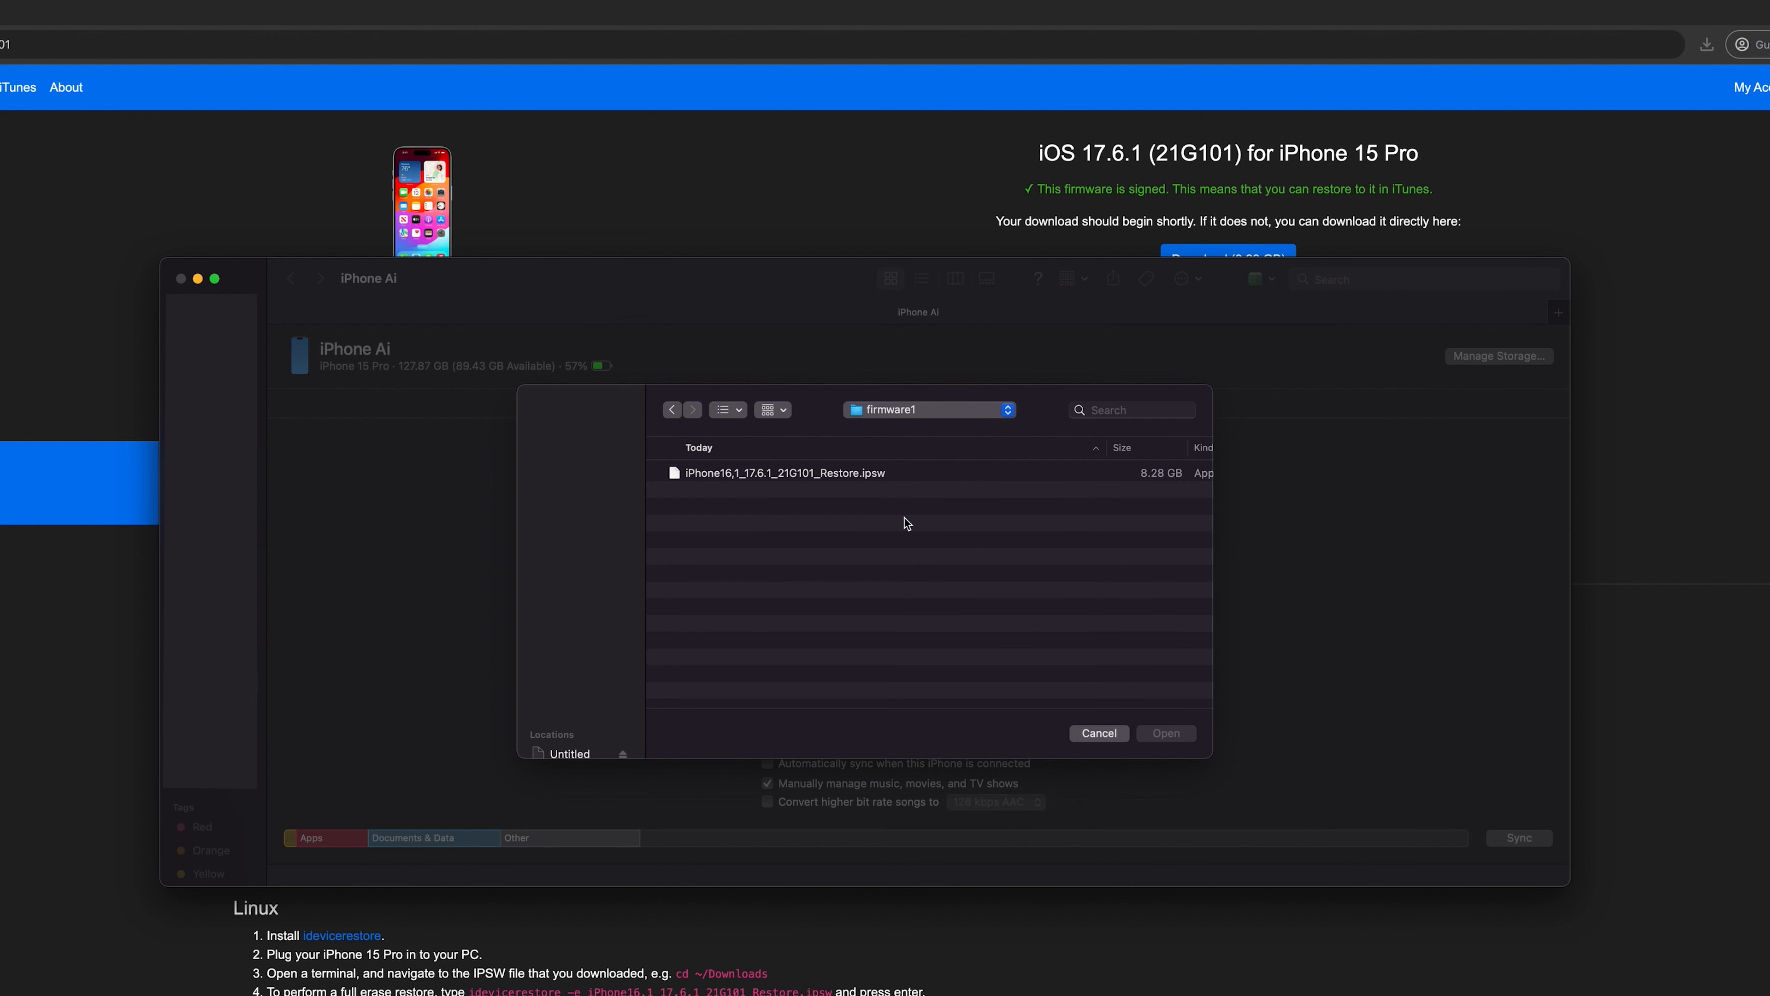
{"action": "left_click", "coordinate": [783, 473]}
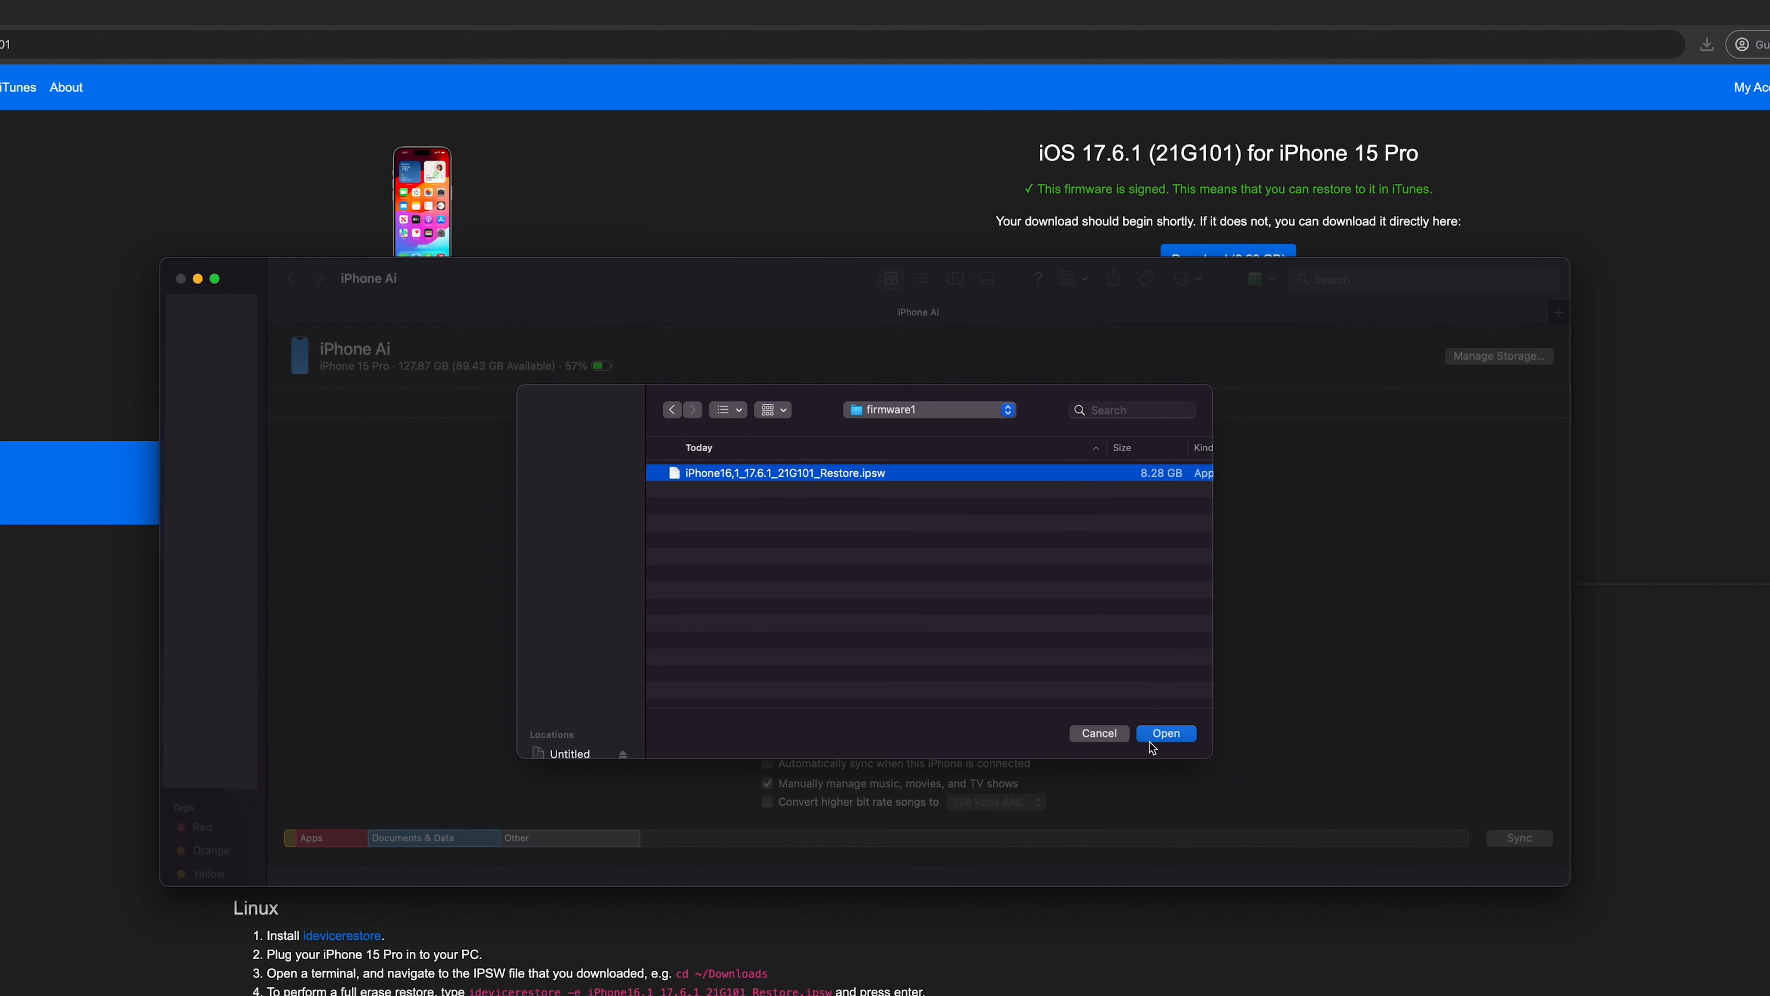
{"action": "left_click", "coordinate": [1166, 733]}
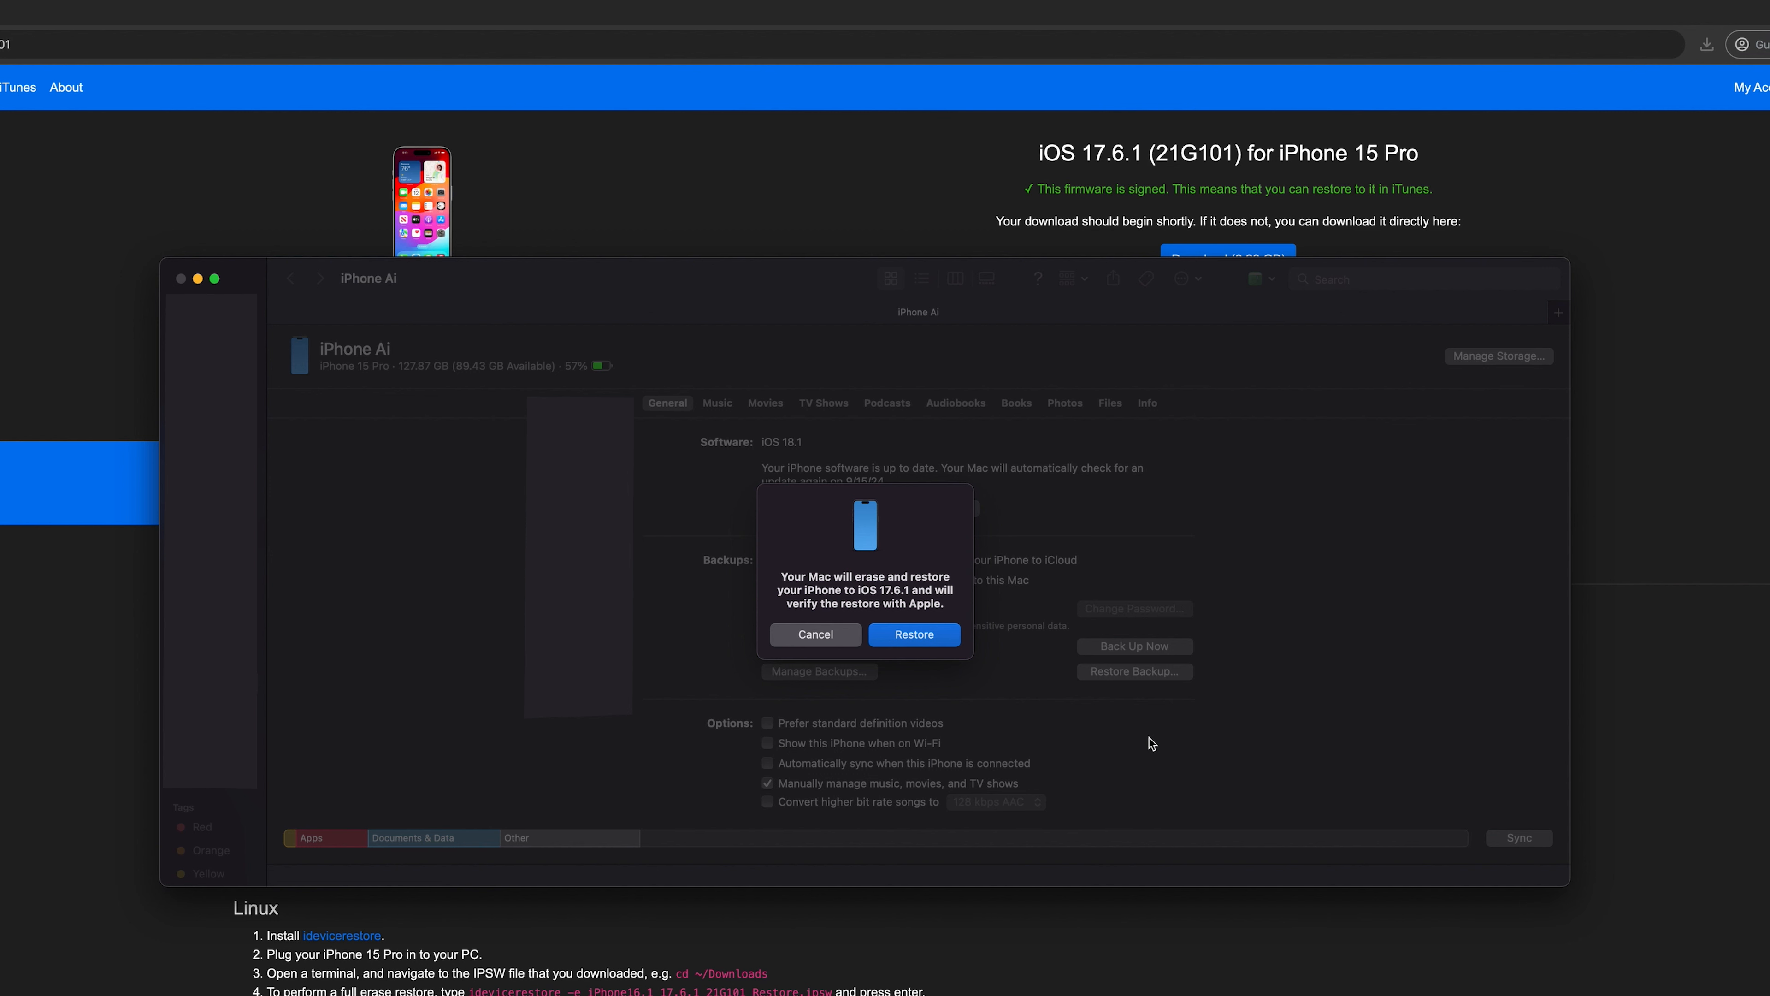
{"action": "mouse_move", "coordinate": [738, 622]}
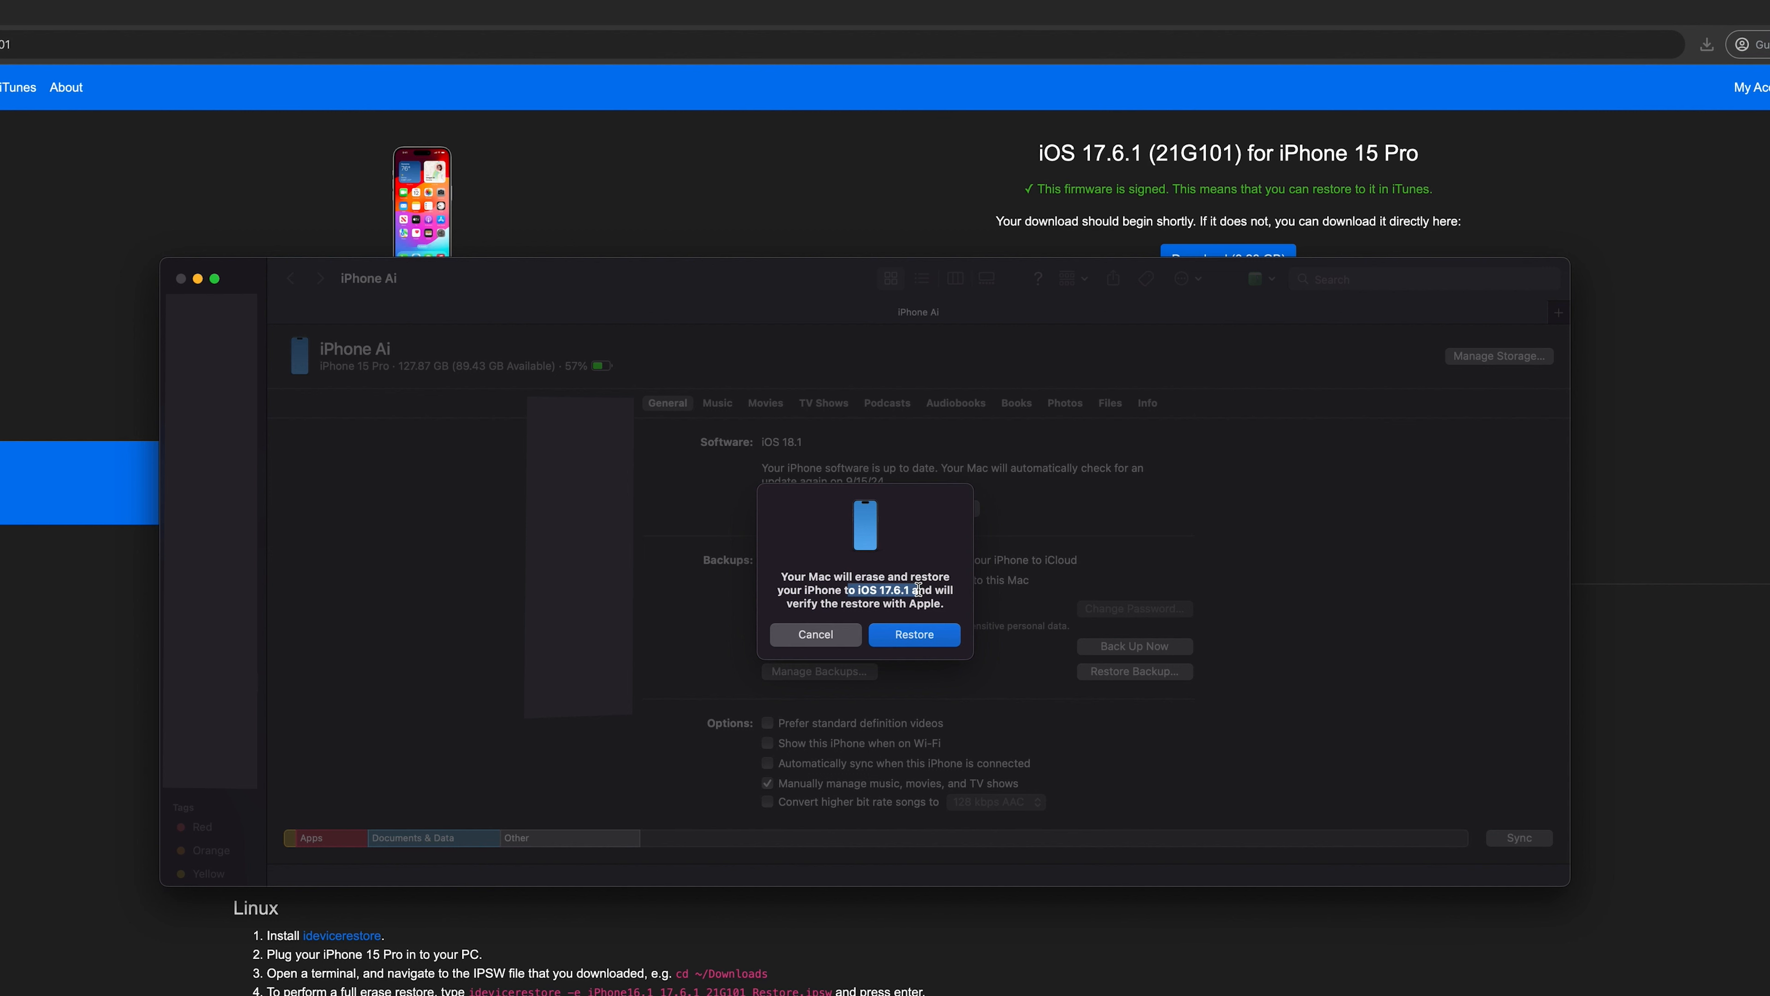
{"action": "mouse_move", "coordinate": [1027, 598]}
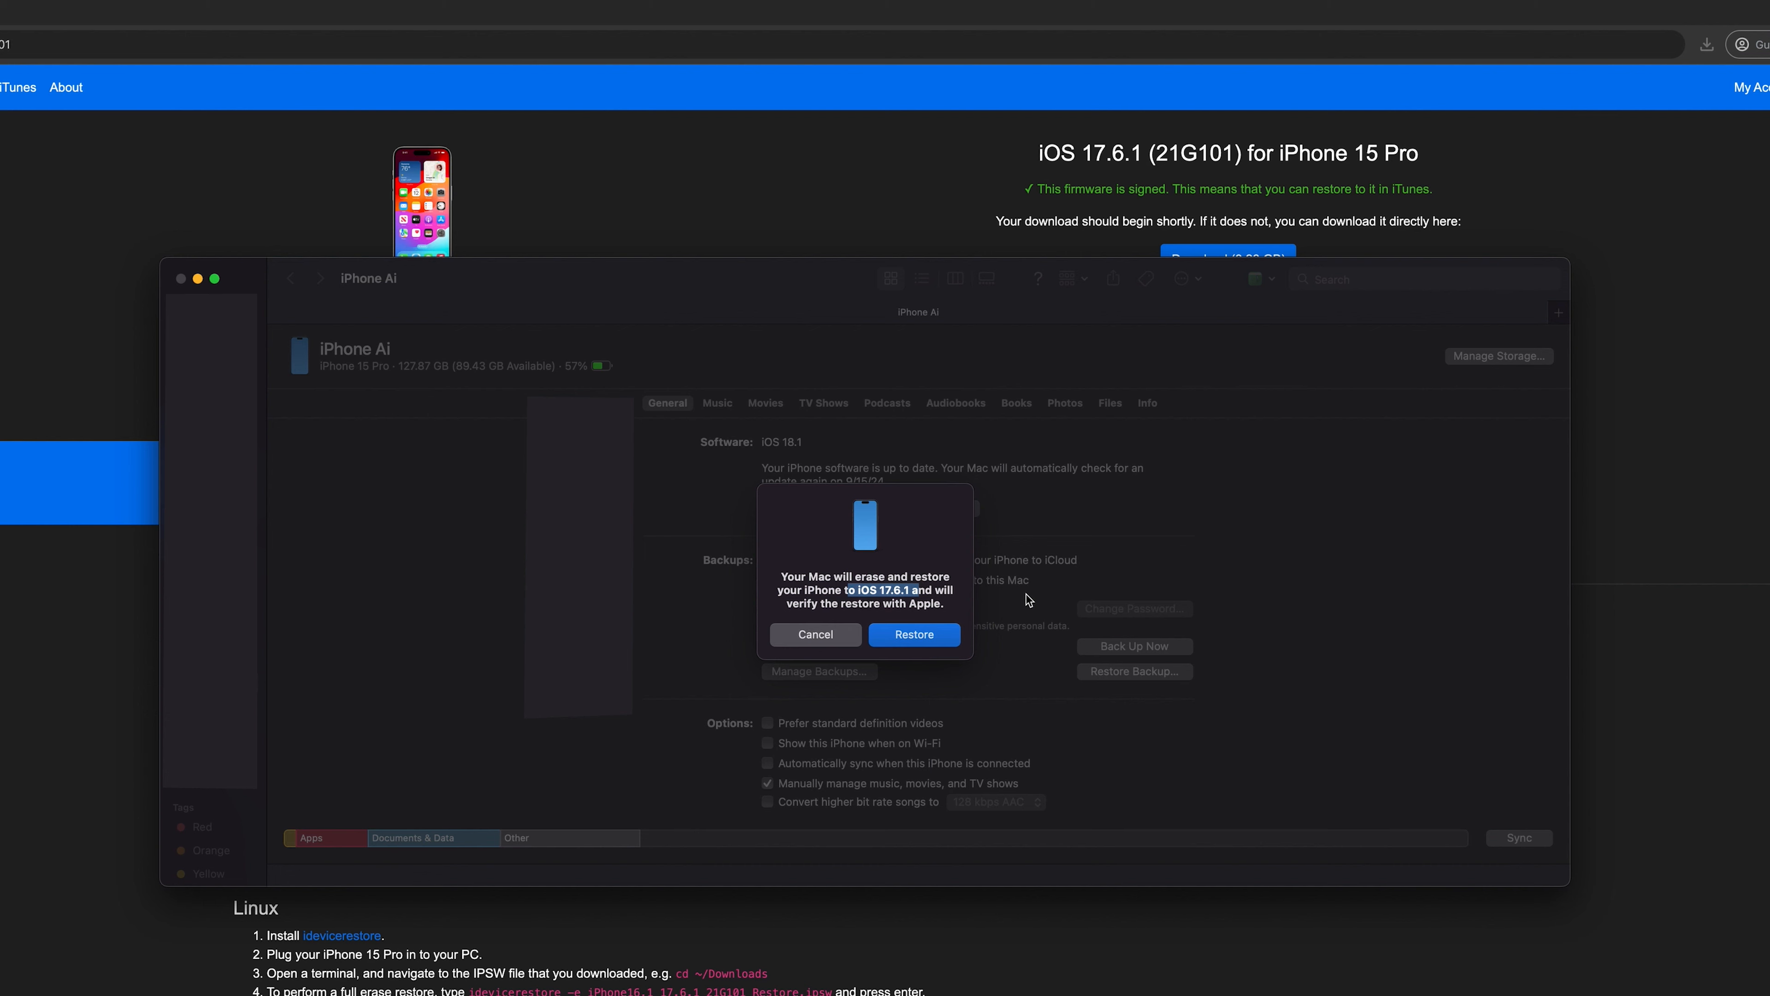
{"action": "mouse_move", "coordinate": [964, 644]}
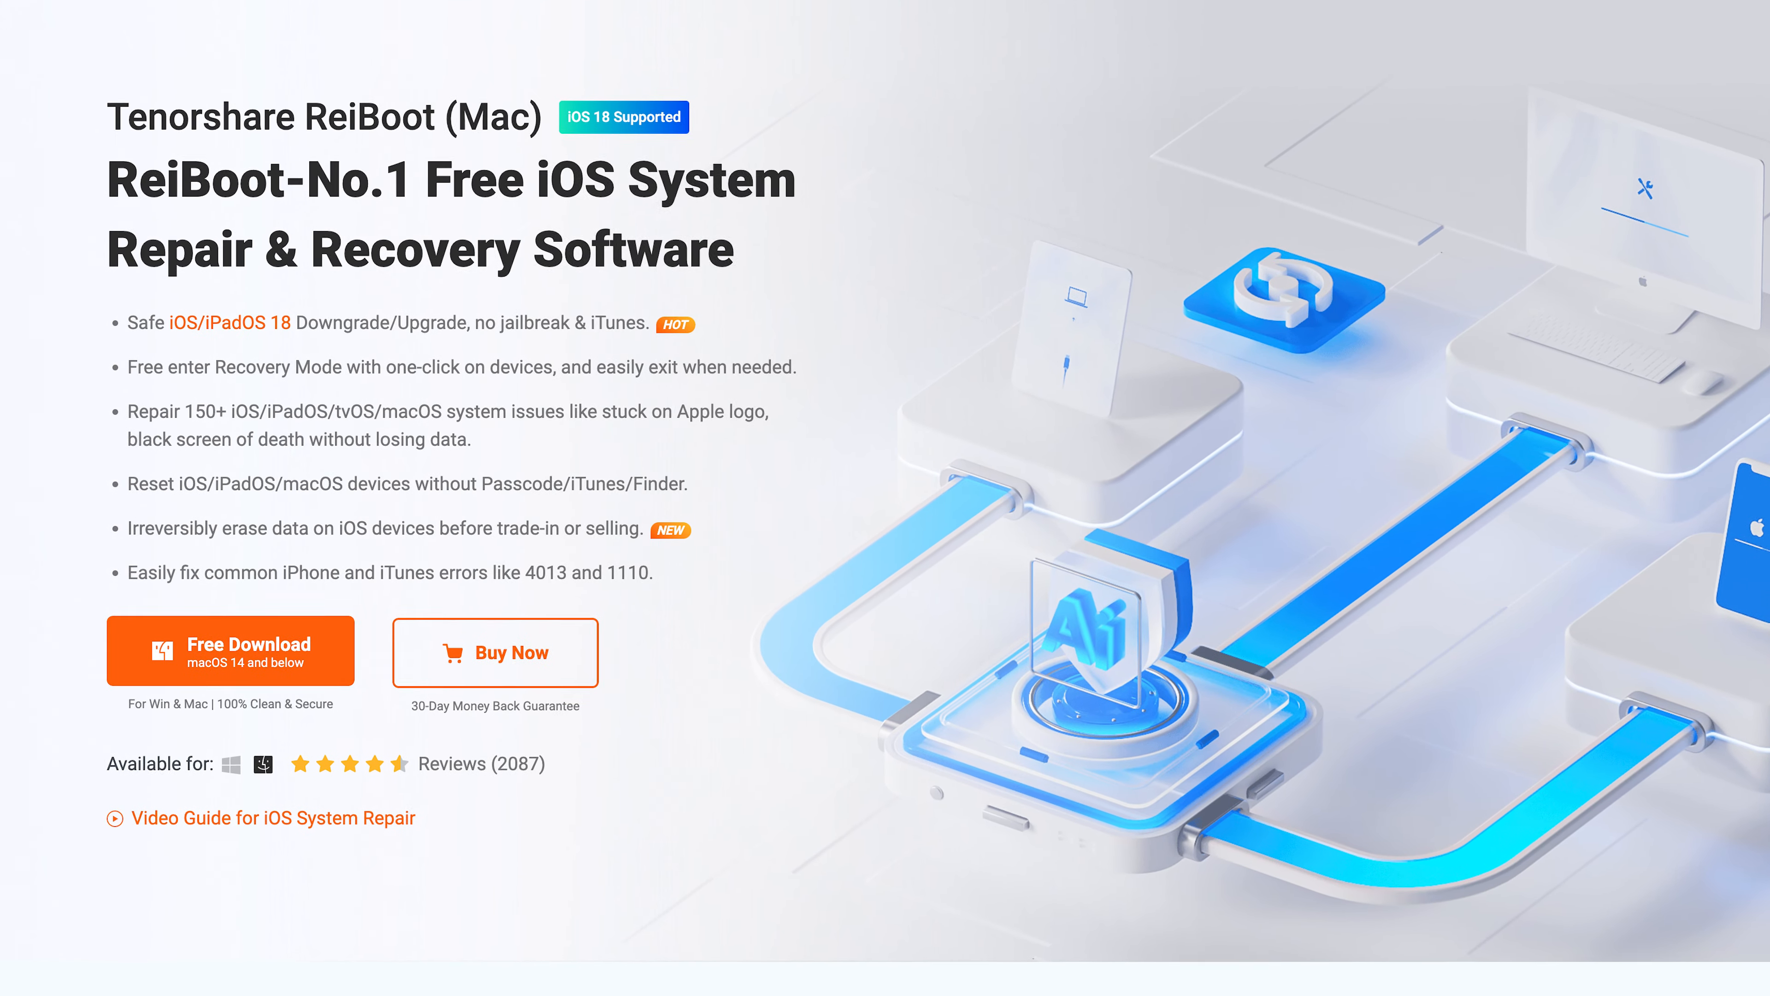
{"action": "scroll", "scroll_direction": "down", "scroll_amount": 3}
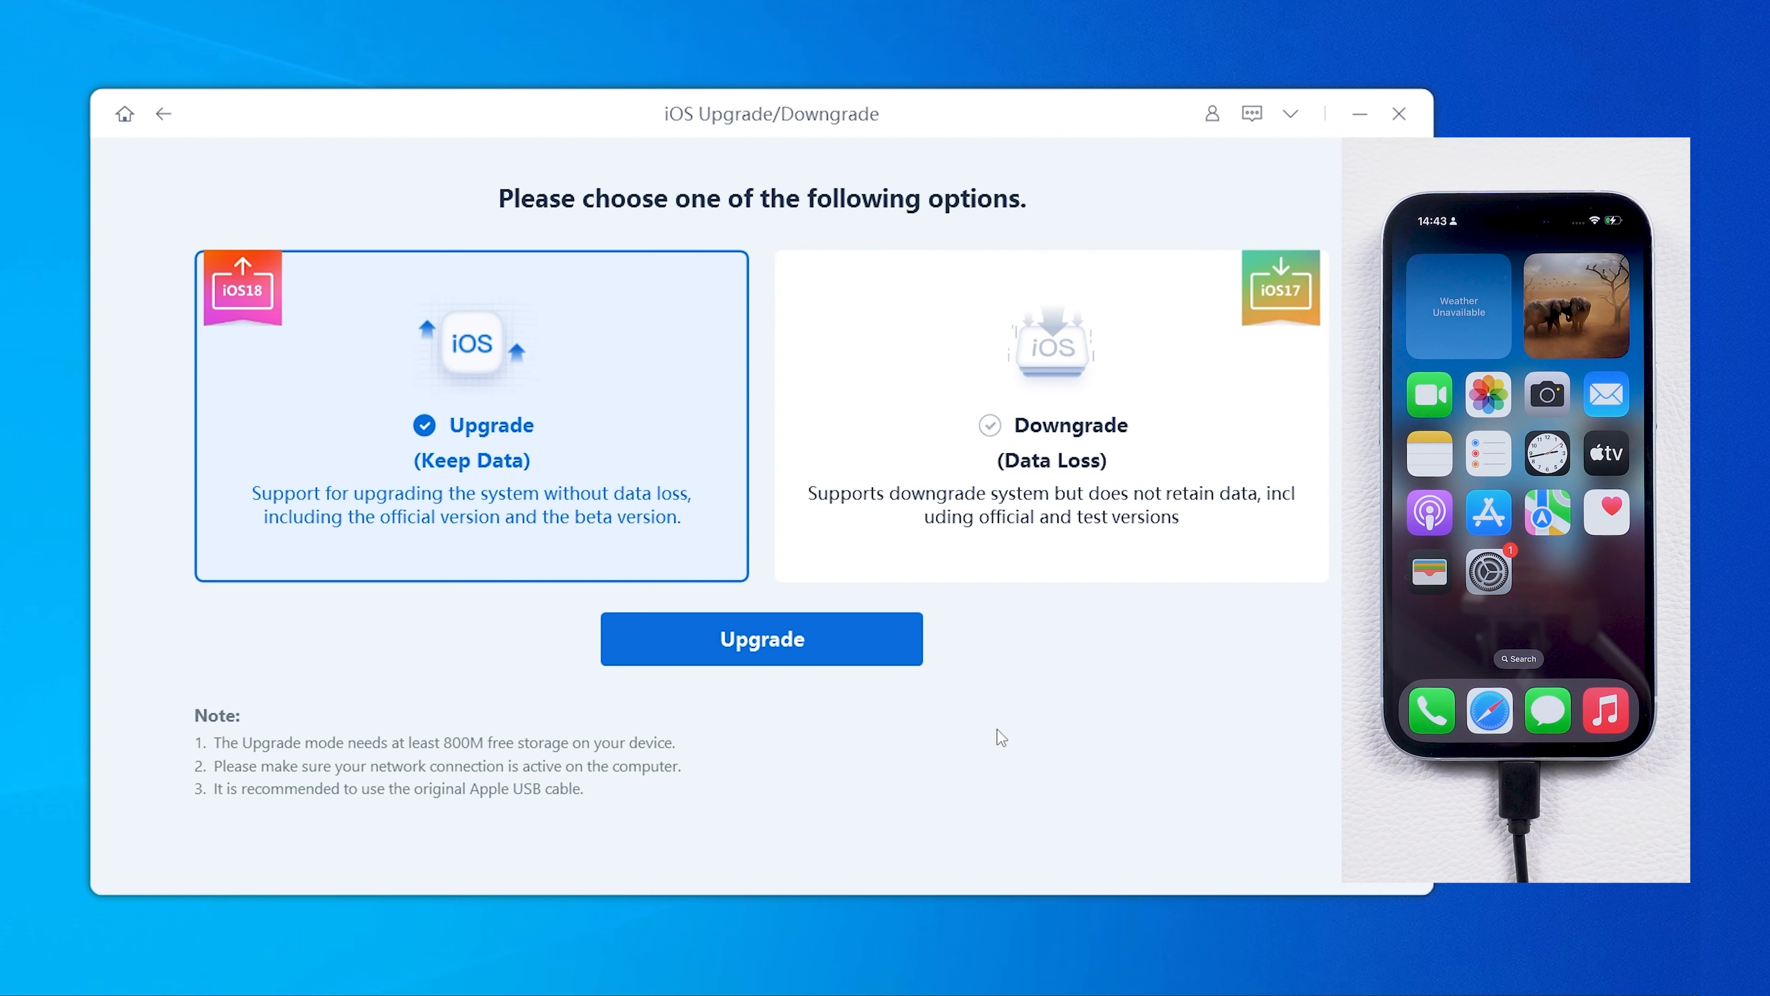
Run Downgrade (Data Loss) with the 17.6.1 firmware package until completed
{"action": "left_click", "coordinate": [1050, 459]}
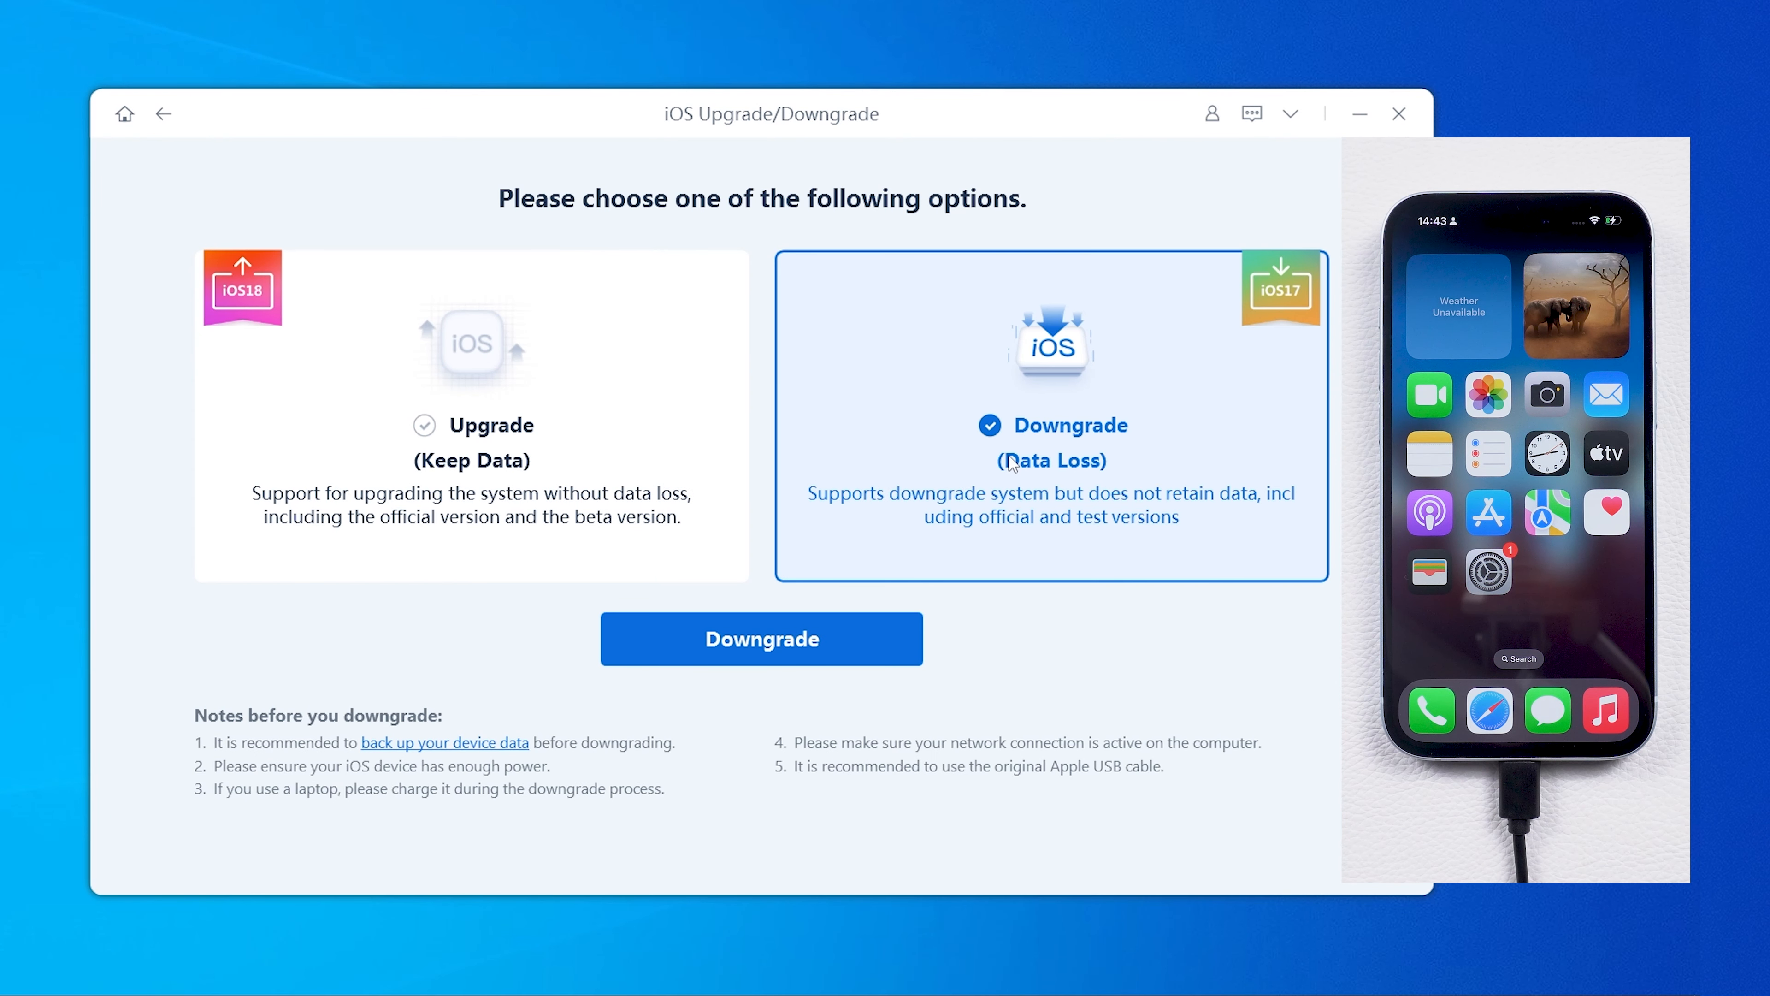
{"action": "left_click", "coordinate": [761, 638]}
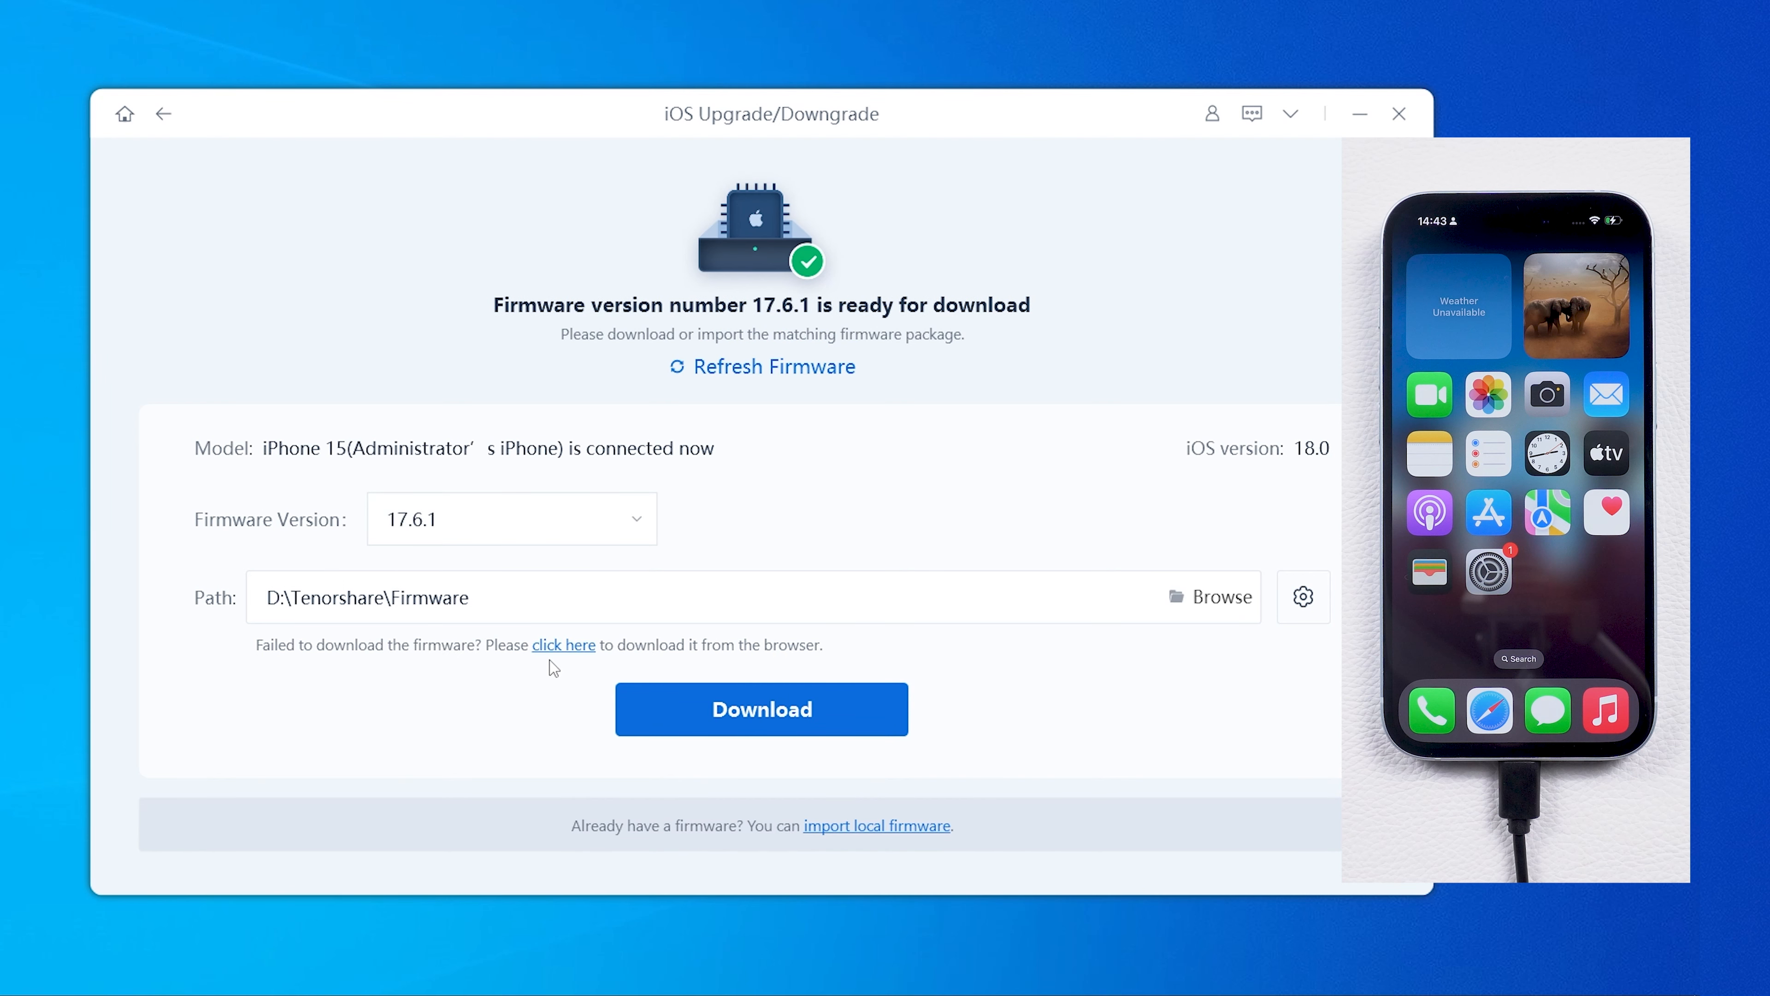
{"action": "left_click", "coordinate": [761, 709]}
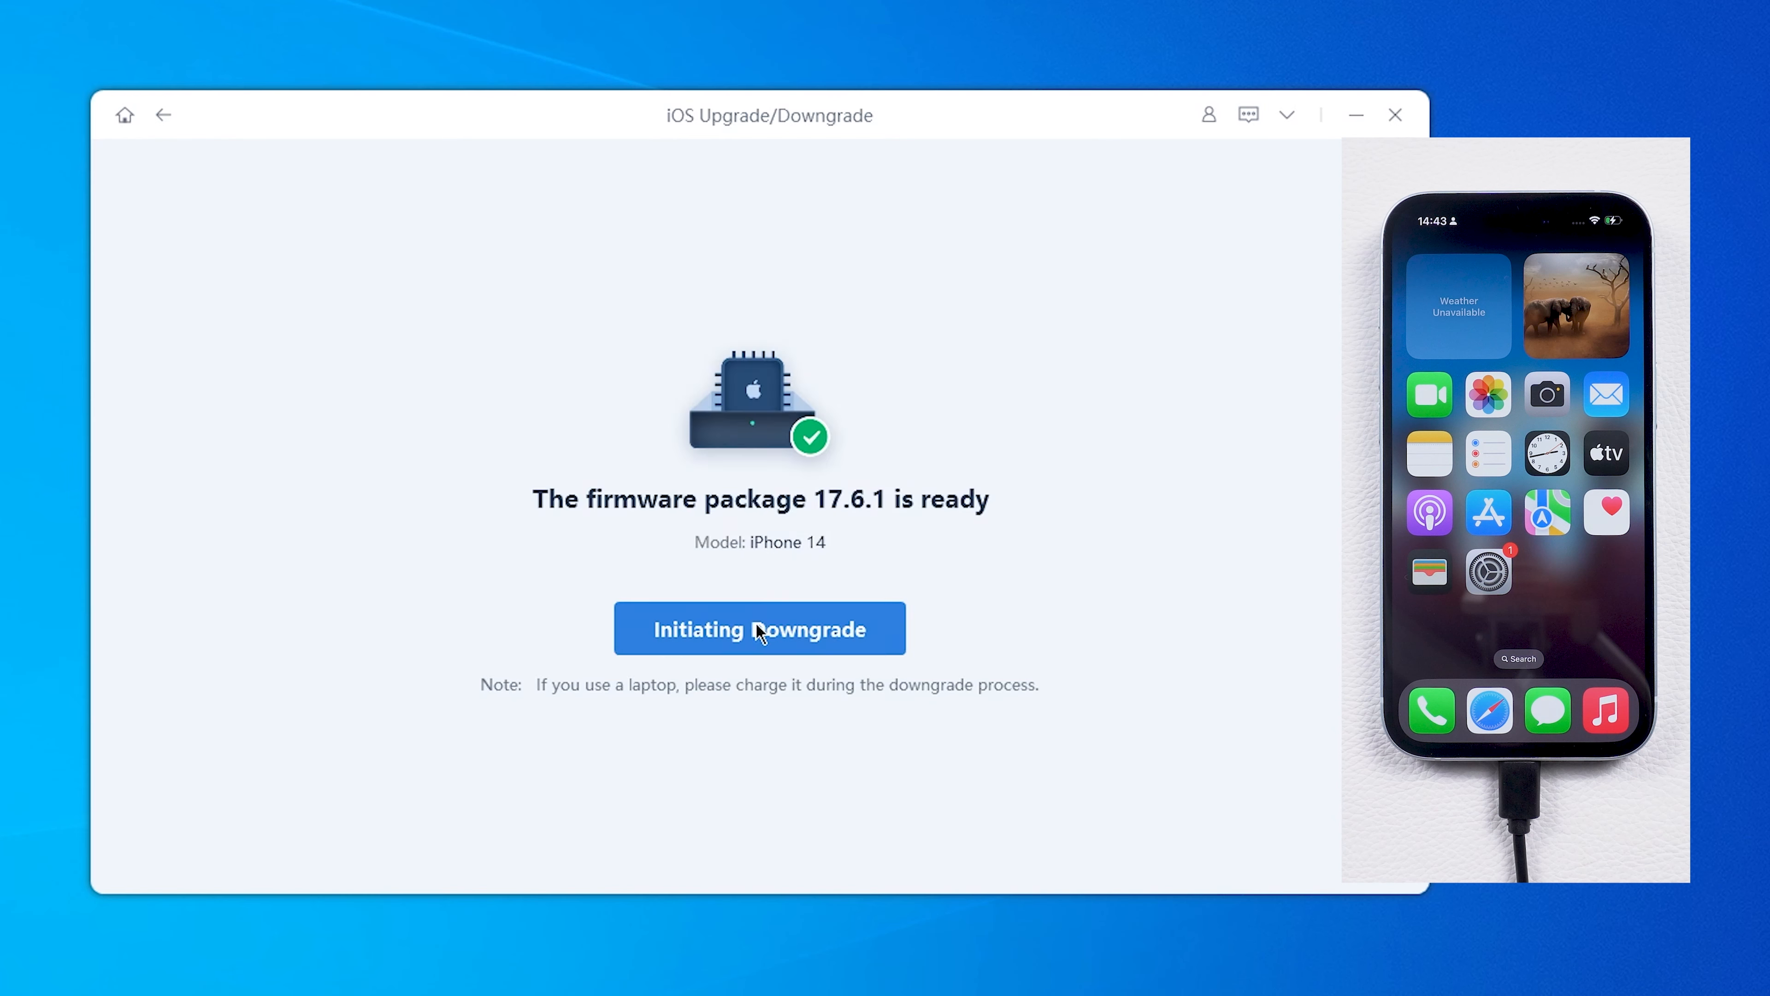
{"action": "left_click", "coordinate": [759, 628]}
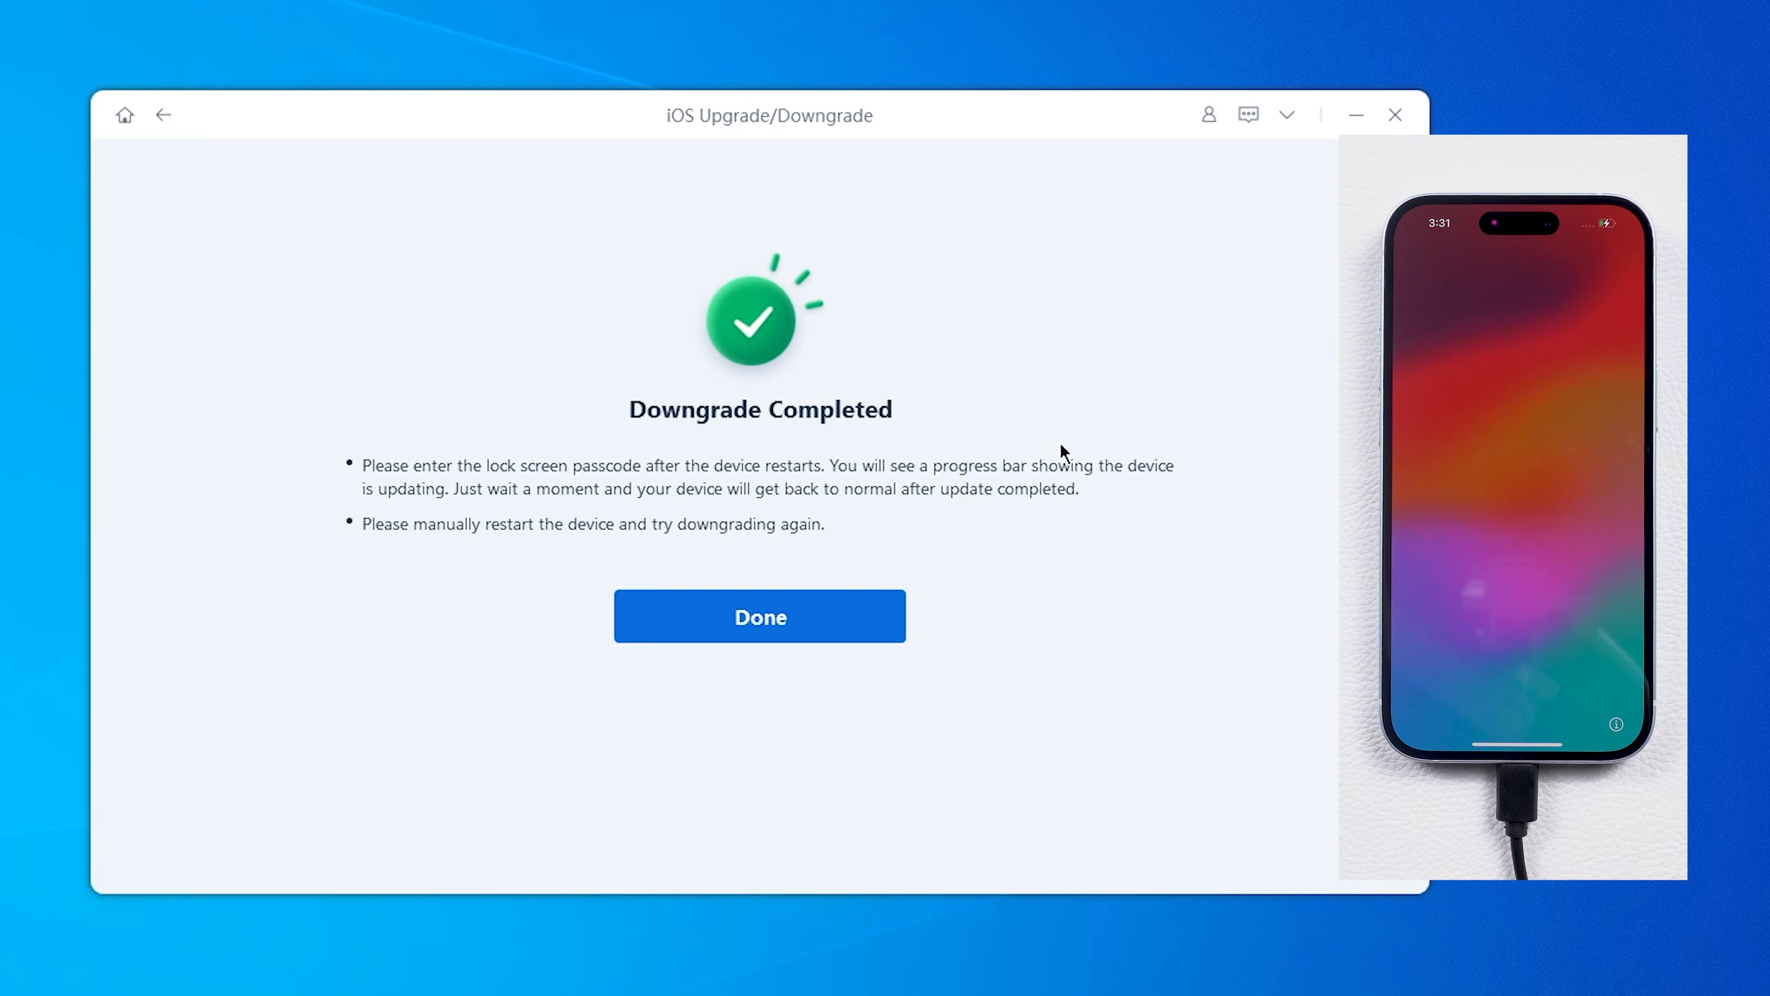